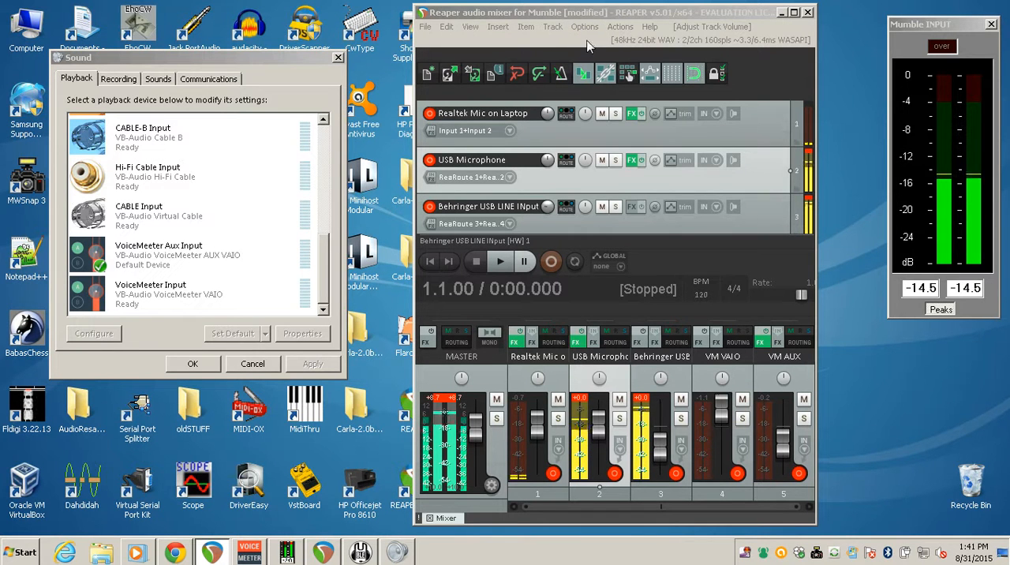
pyautogui.moveTo(166, 253)
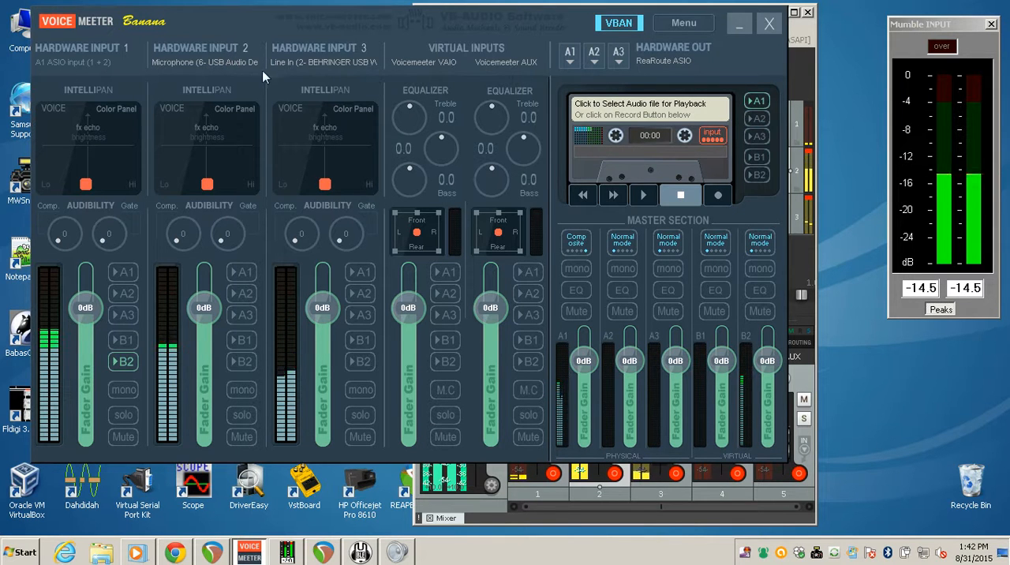
pyautogui.moveTo(410, 68)
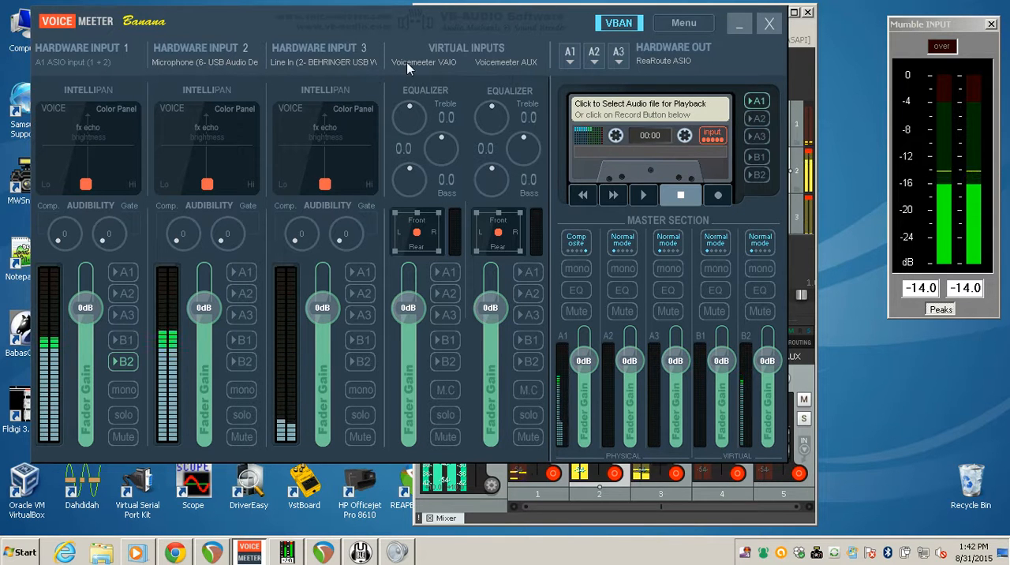
pyautogui.moveTo(499, 71)
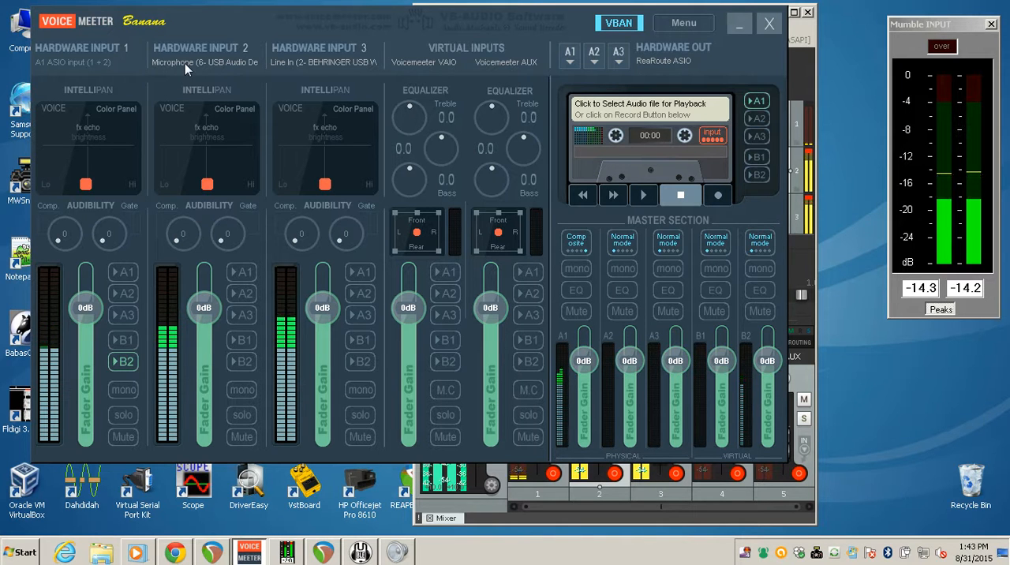
pyautogui.moveTo(242, 75)
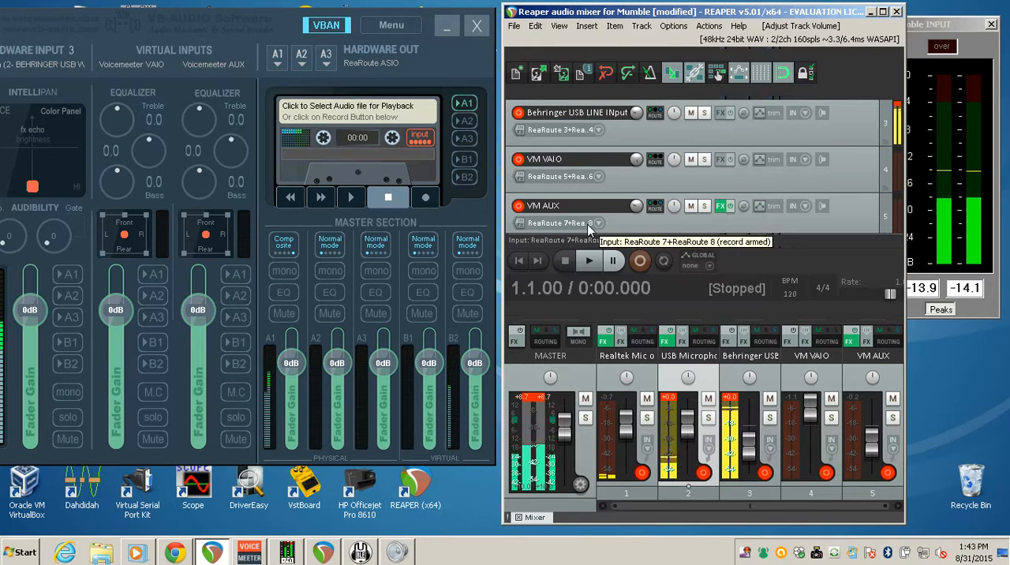
# Open Voicemeeter's System Settings / Options and review its buffering and patch settings
pyautogui.click(391, 24)
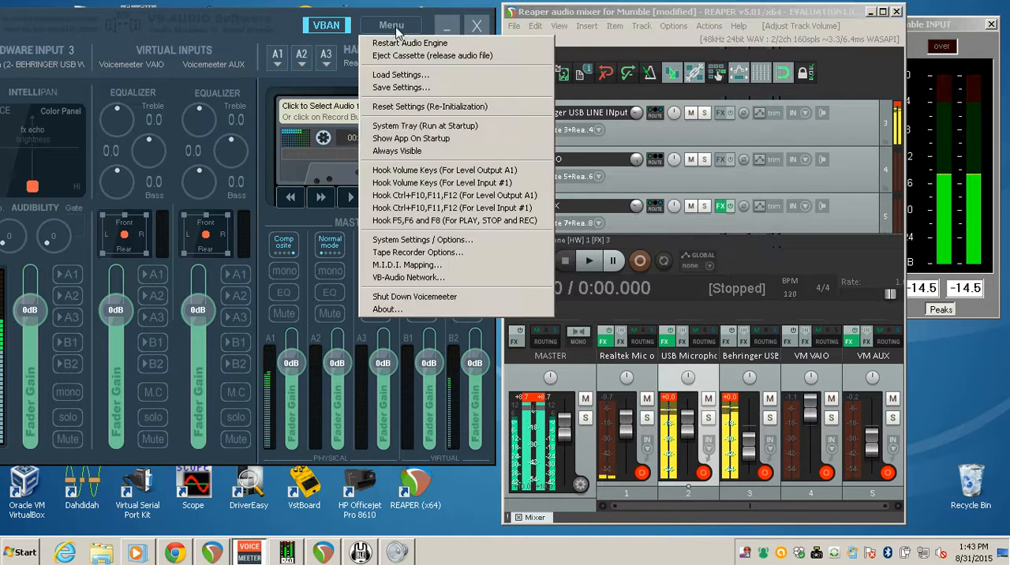
pyautogui.moveTo(422, 239)
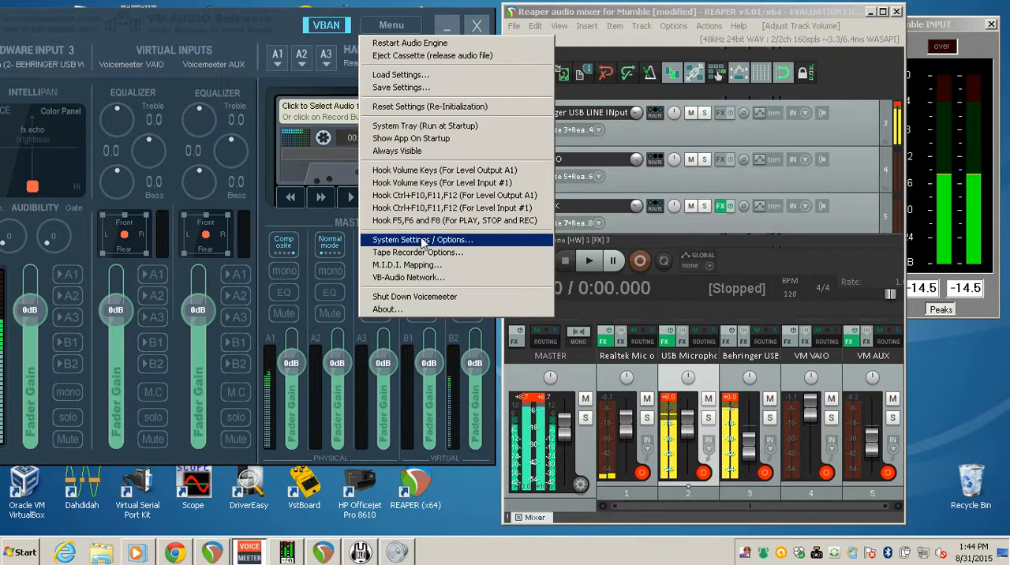
pyautogui.click(421, 240)
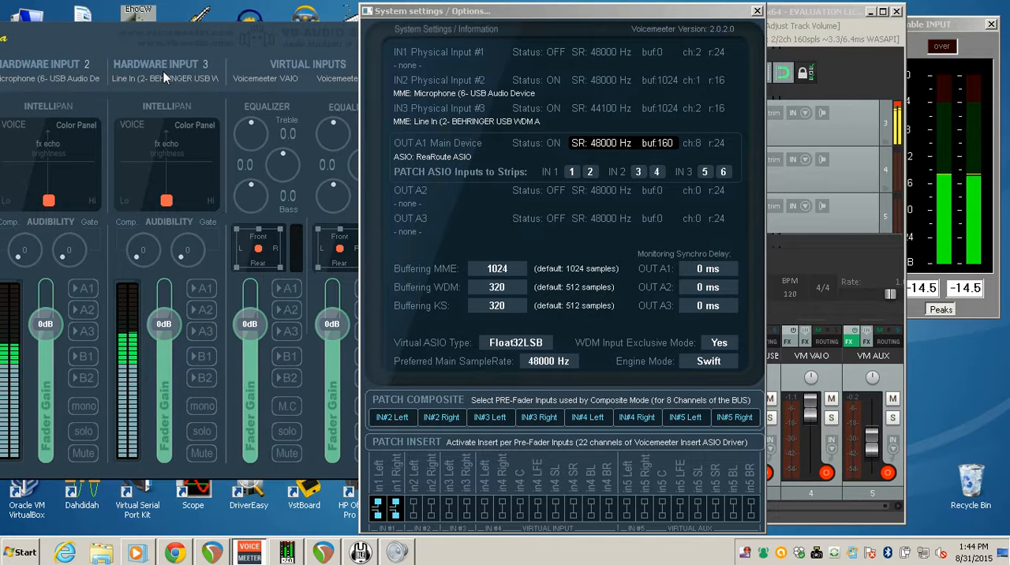
pyautogui.moveTo(205, 108)
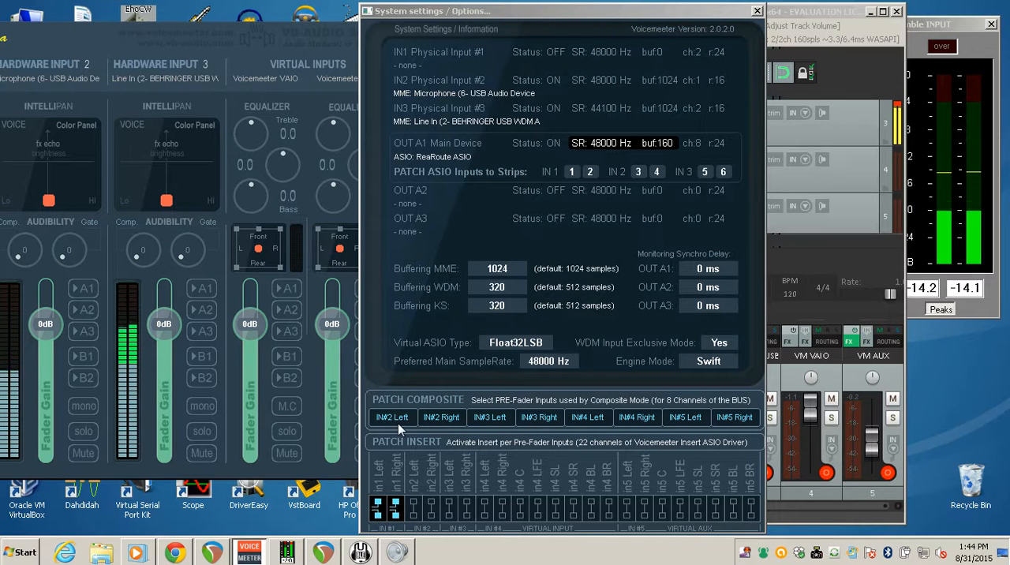
pyautogui.moveTo(389, 421)
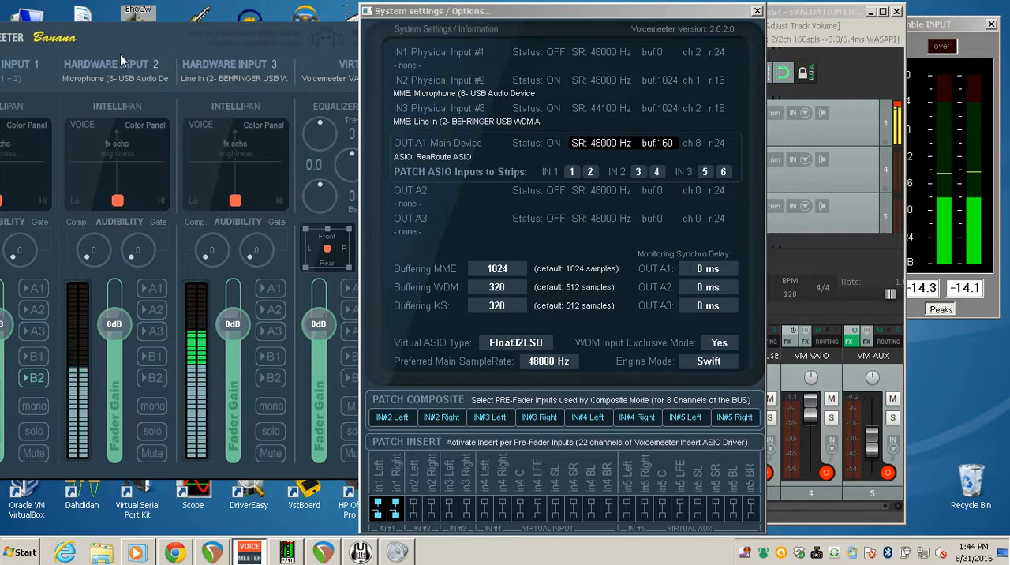
pyautogui.click(114, 71)
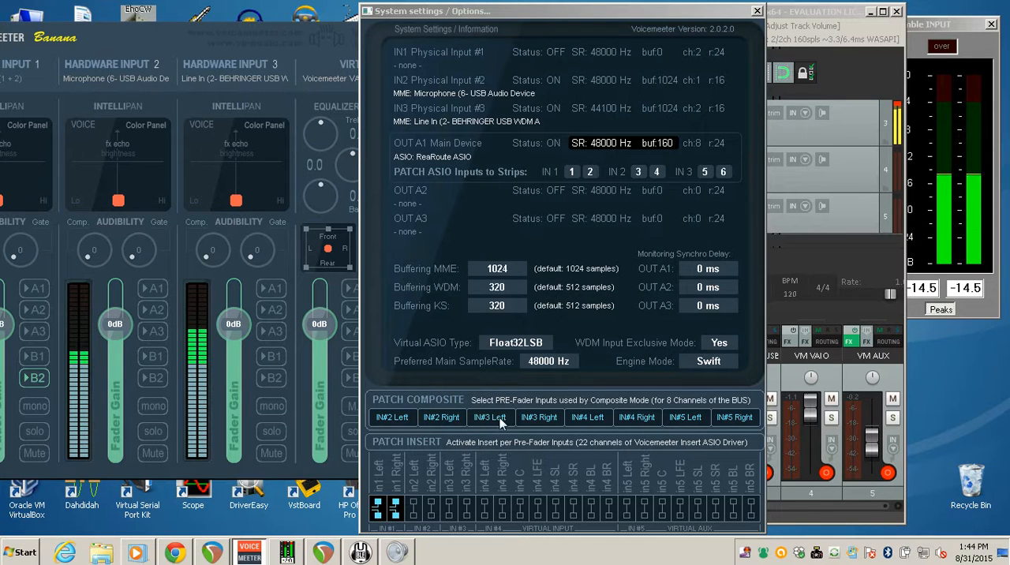
pyautogui.moveTo(587, 425)
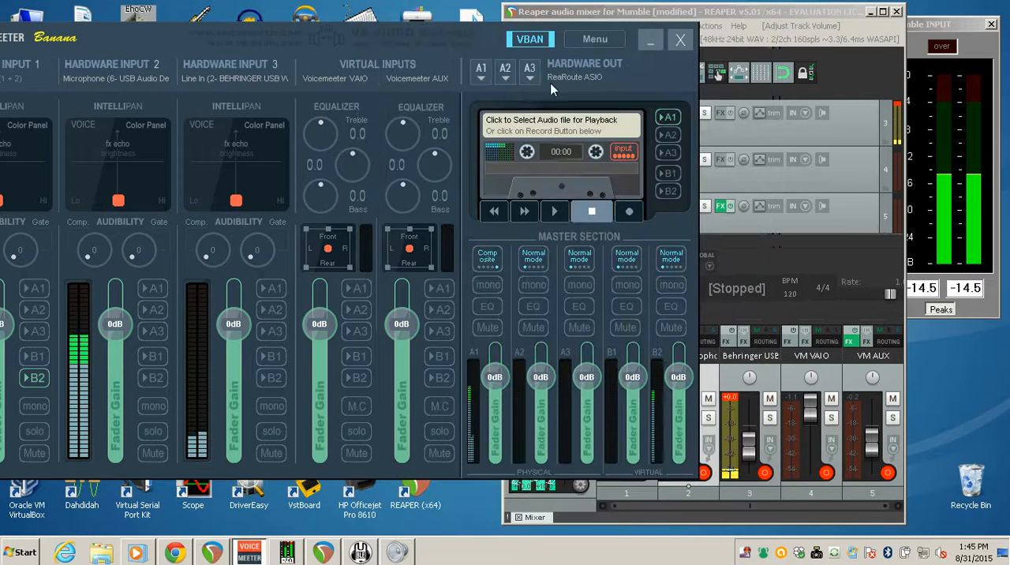
# Open the A1 Hardware Out device list showing ReaRoute ASIO
pyautogui.click(482, 70)
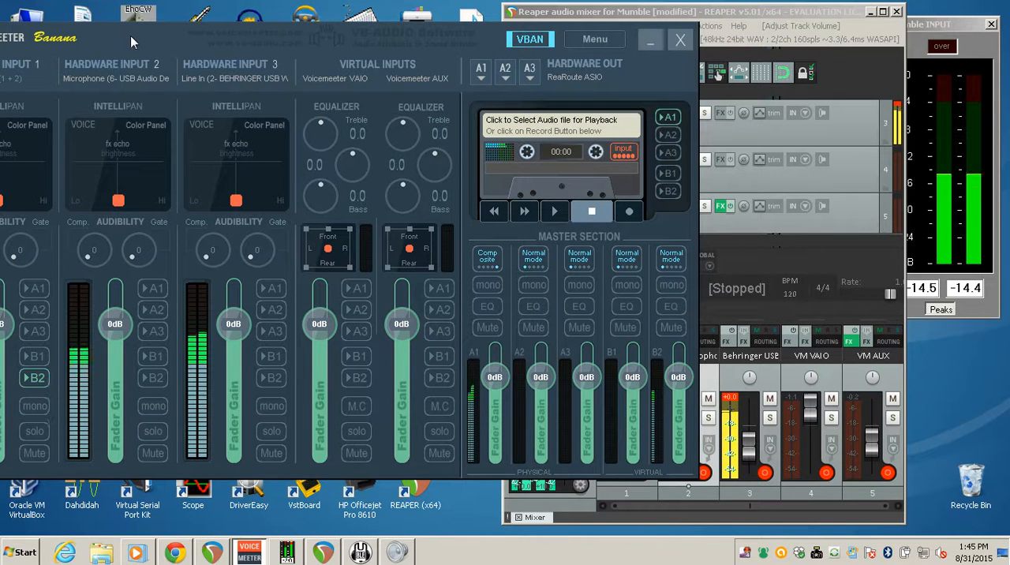
pyautogui.moveTo(210, 58)
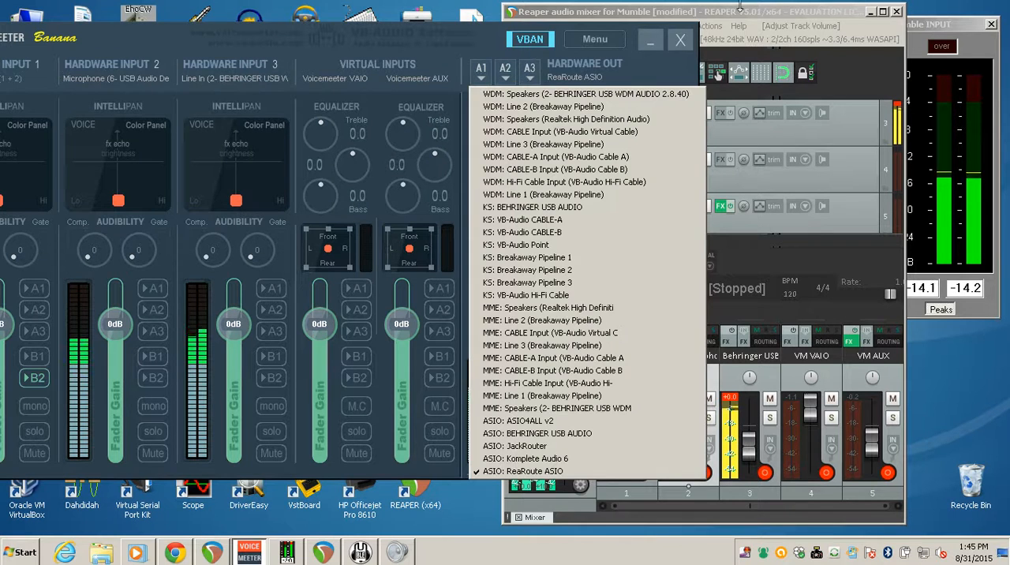
# Select ASIO: ReaRoute ASIO as the A1 hardware output device
pyautogui.click(523, 471)
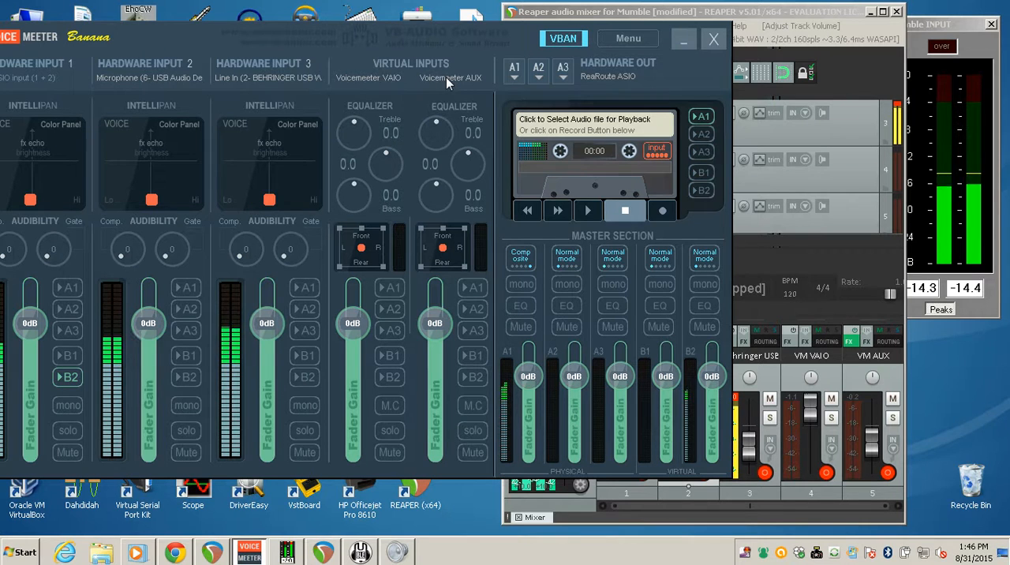
# Reopen System Settings / Options to inspect the PATCH INSERT in1 Left and Right boxes
pyautogui.click(627, 37)
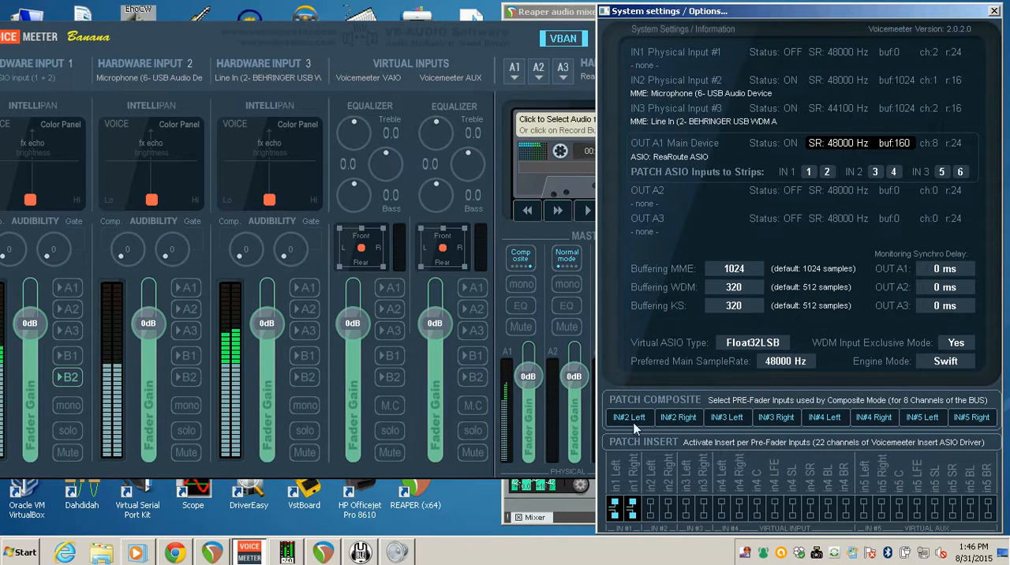
pyautogui.moveTo(674, 432)
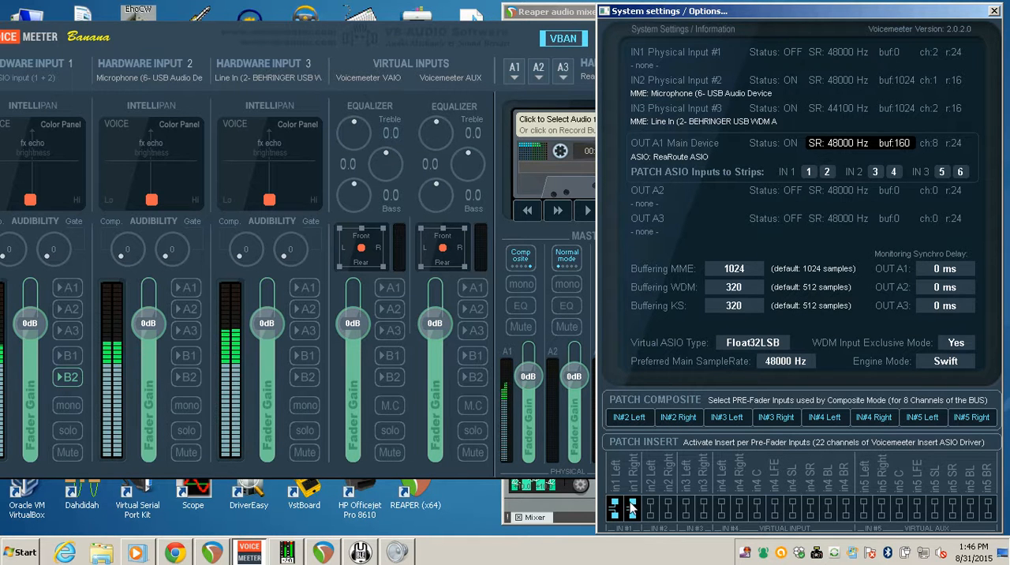
pyautogui.moveTo(628, 407)
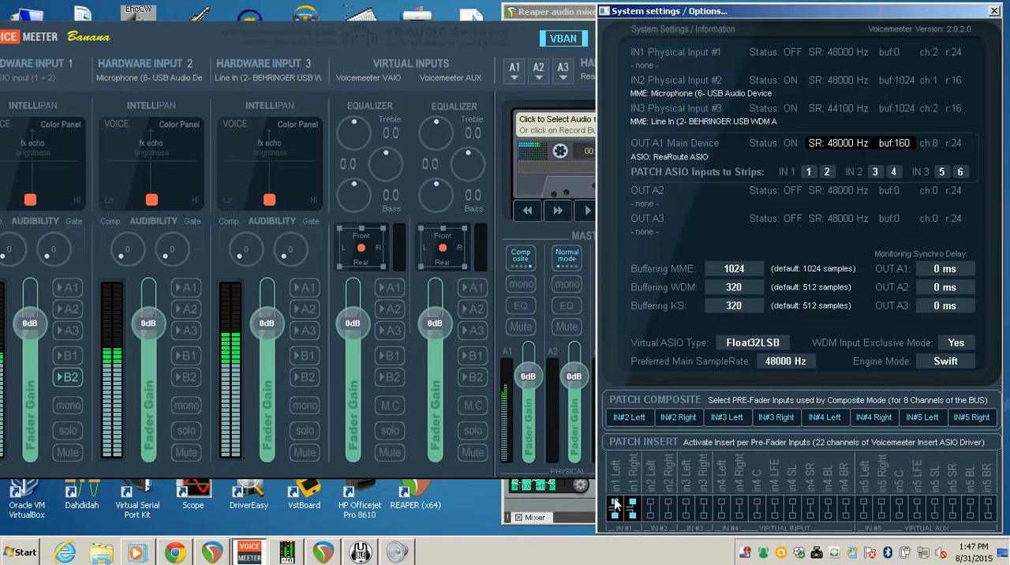
pyautogui.moveTo(769, 289)
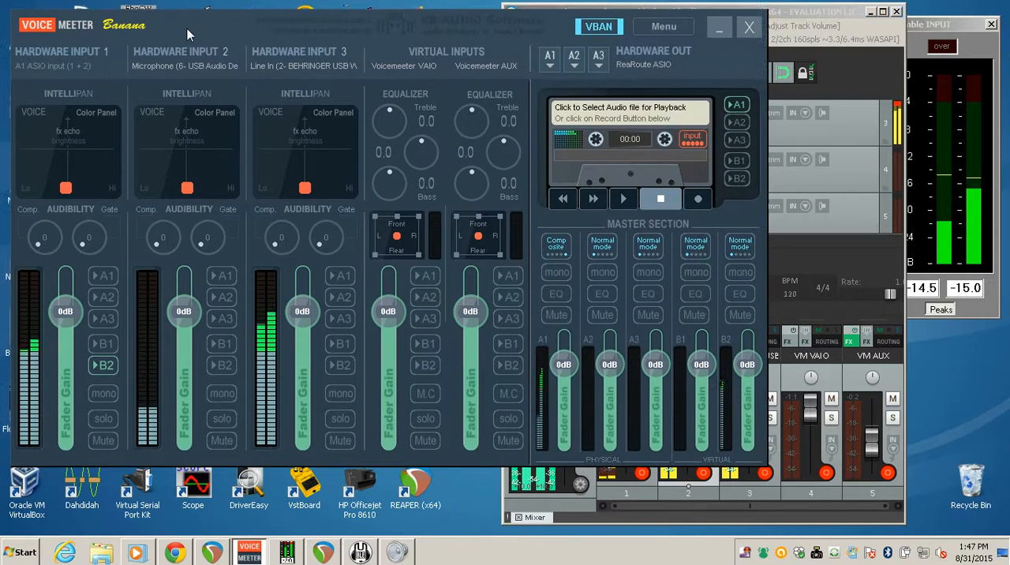
pyautogui.moveTo(183, 71)
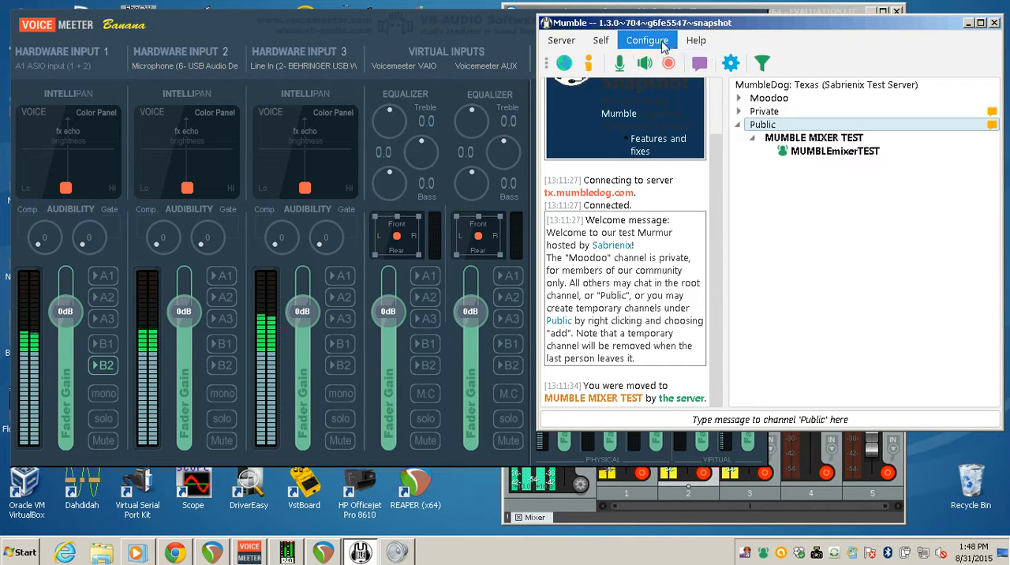
# Verify Mumble's Audio Input device is VoiceMeeter Aux Output (WASAPI)
pyautogui.click(647, 40)
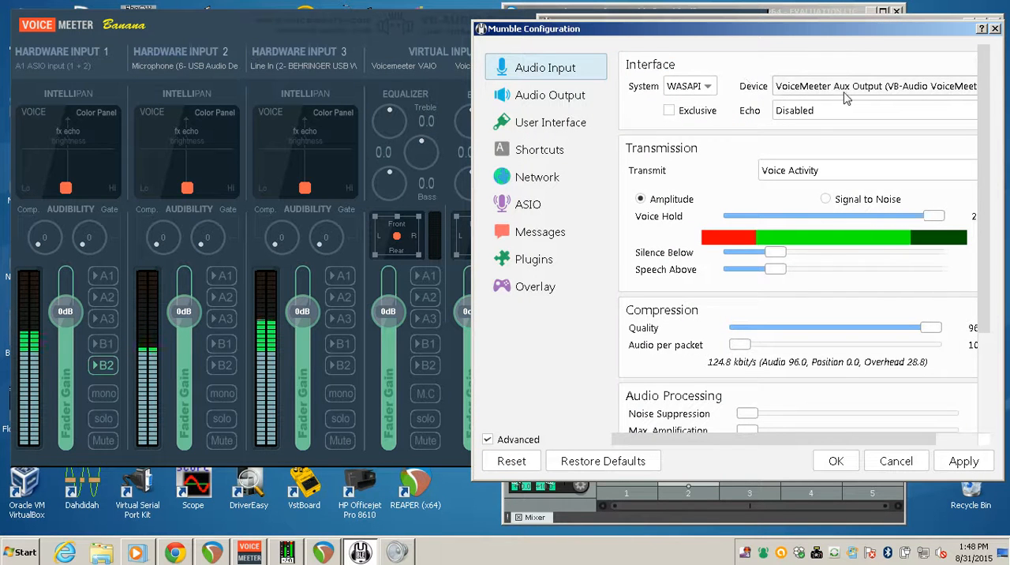
pyautogui.click(550, 95)
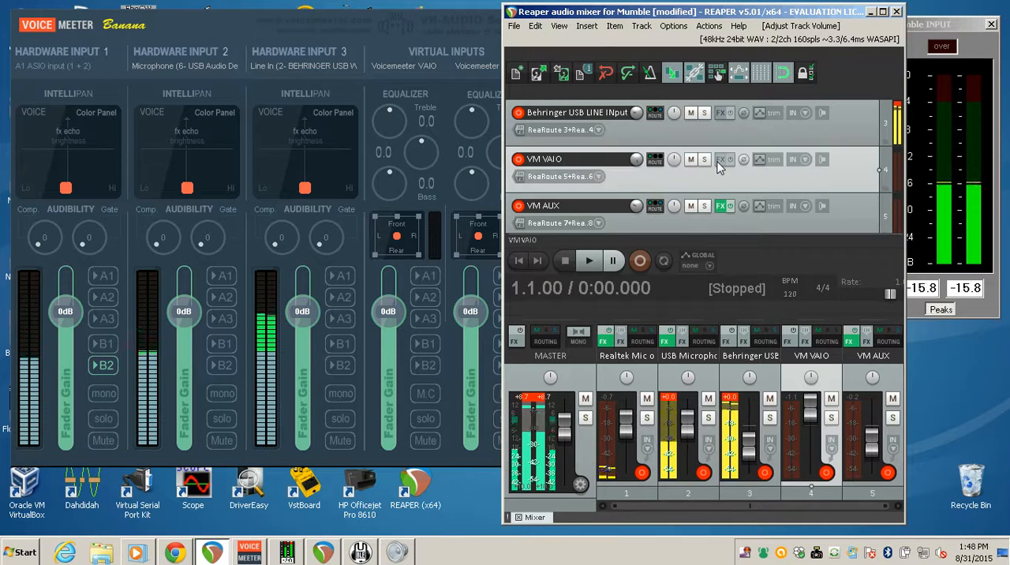
# Insert JS: RBJ 12-Band EQ w/HPF on track 4 VM VAIO using the FX browser filter
pyautogui.click(719, 159)
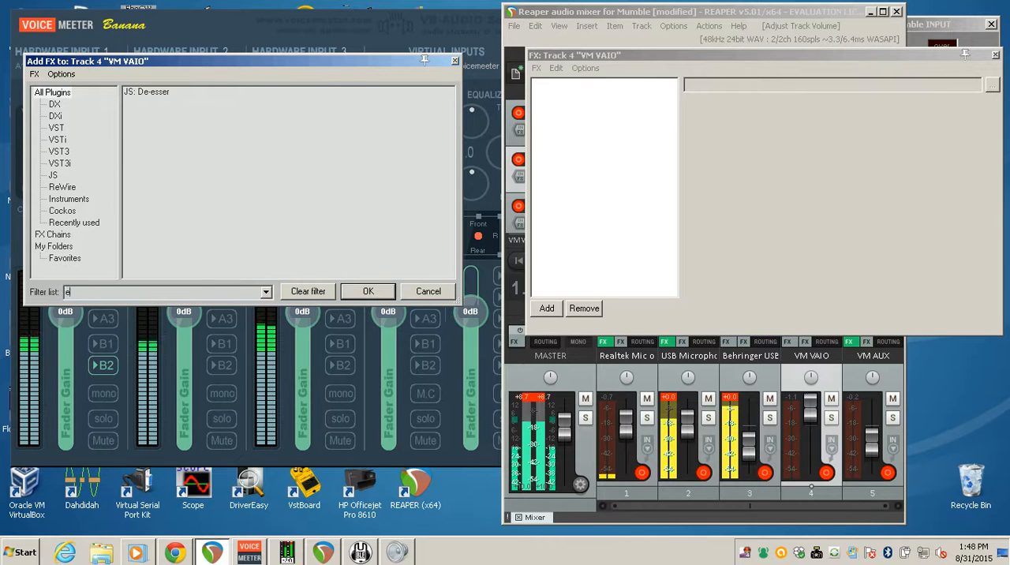
pyautogui.write('q')
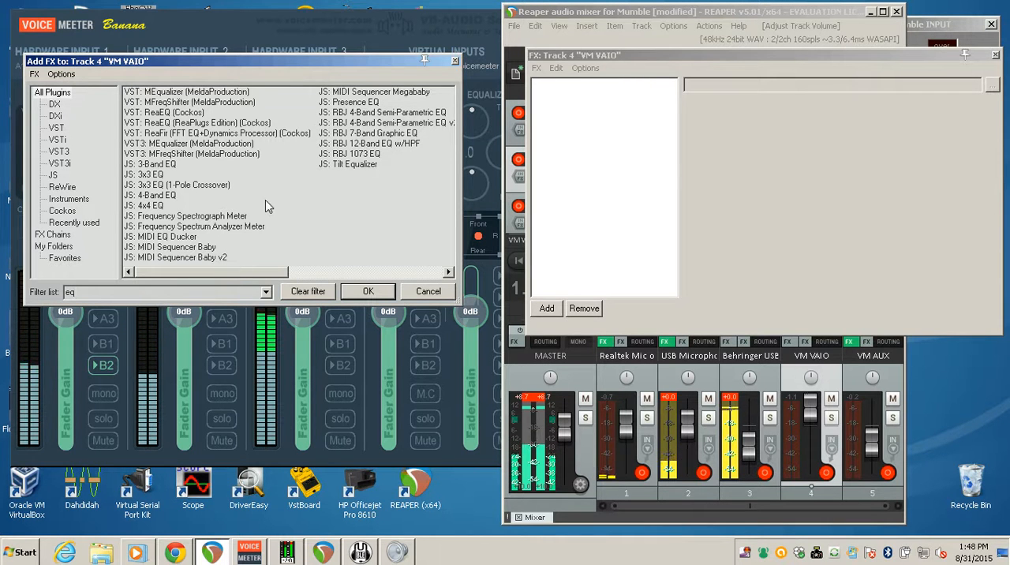
pyautogui.click(368, 143)
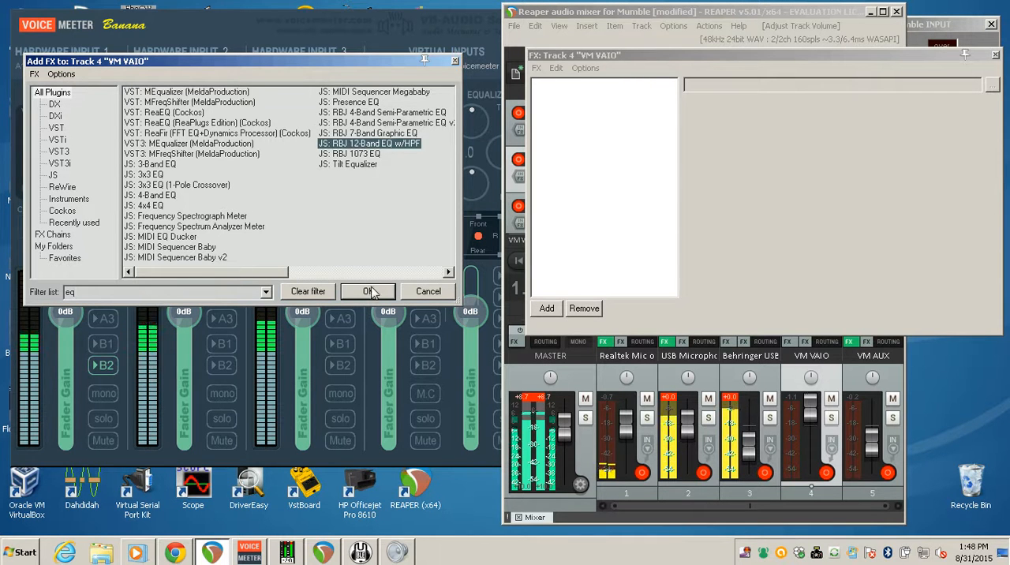
pyautogui.click(367, 291)
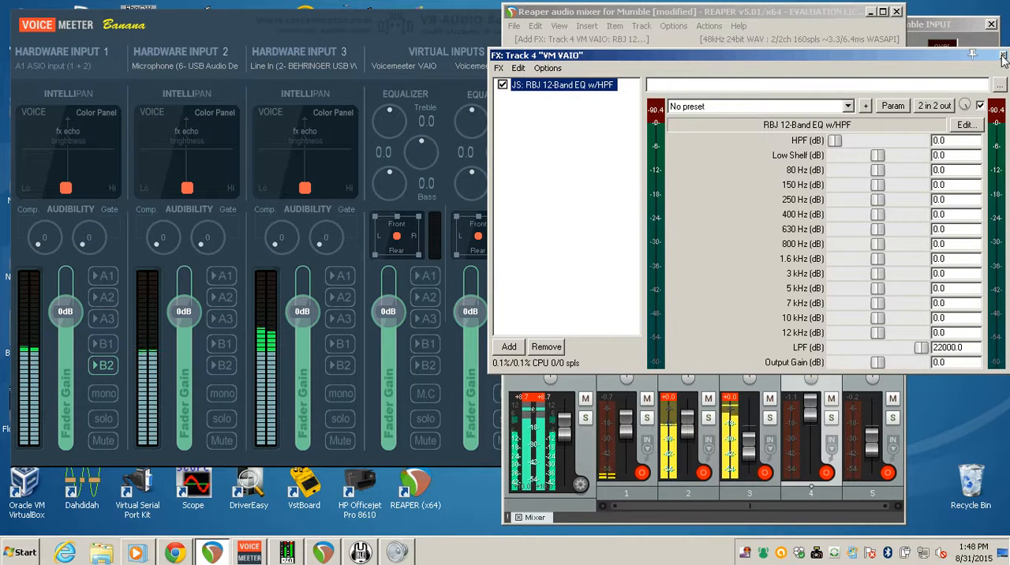
# Close the FX: Track 4 VM VAIO window
pyautogui.click(1002, 54)
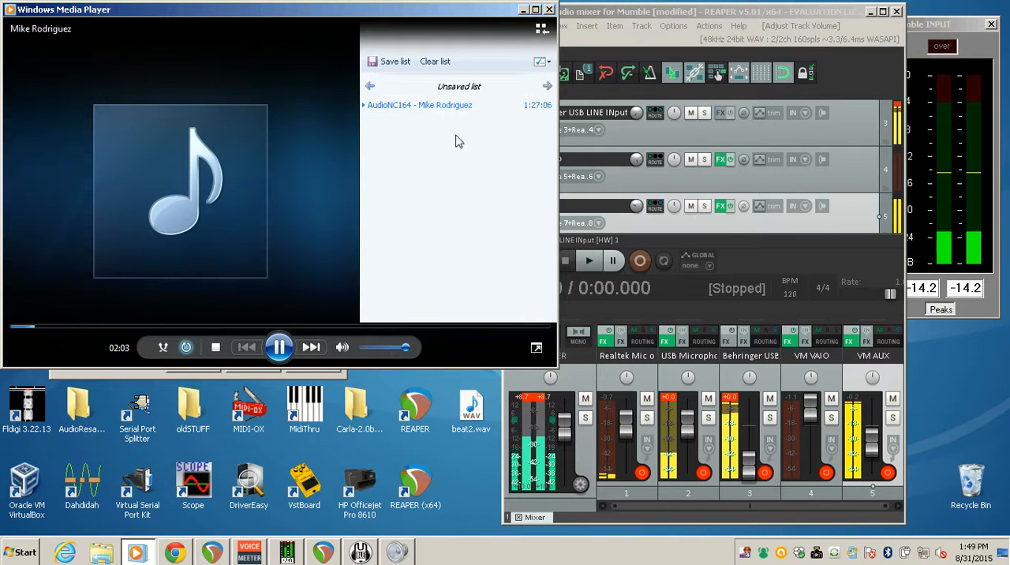
# Resume the How To Change Deeply keynote in Chrome, then bring up Mumble and REAPER's Mumble project
pyautogui.click(278, 347)
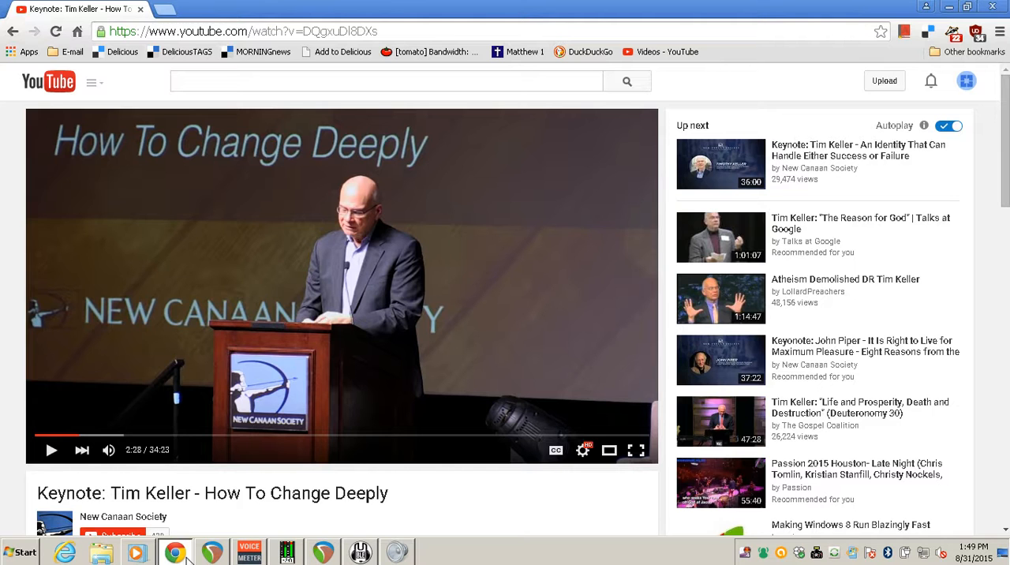
pyautogui.click(51, 449)
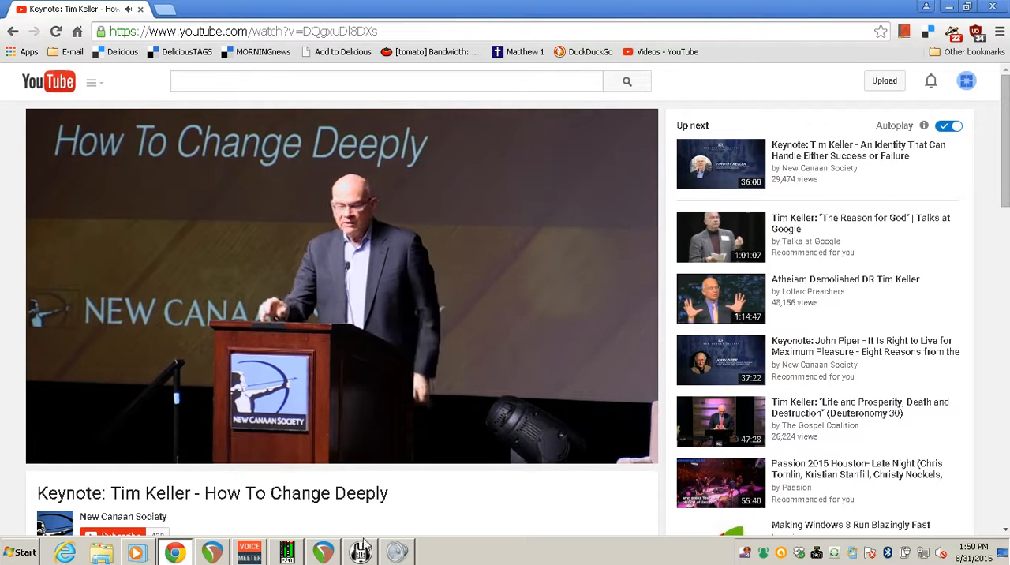
pyautogui.click(287, 551)
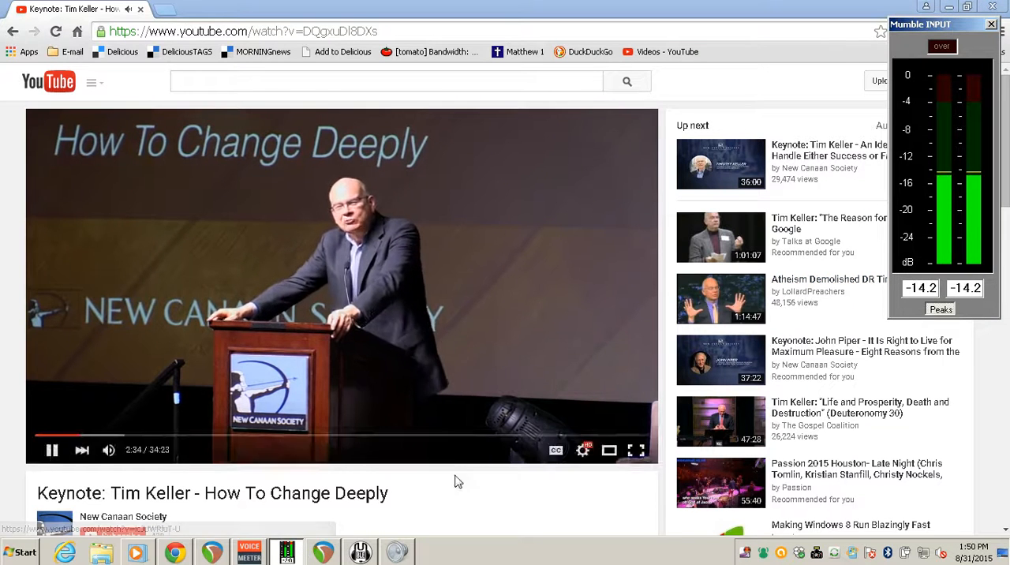
pyautogui.click(323, 551)
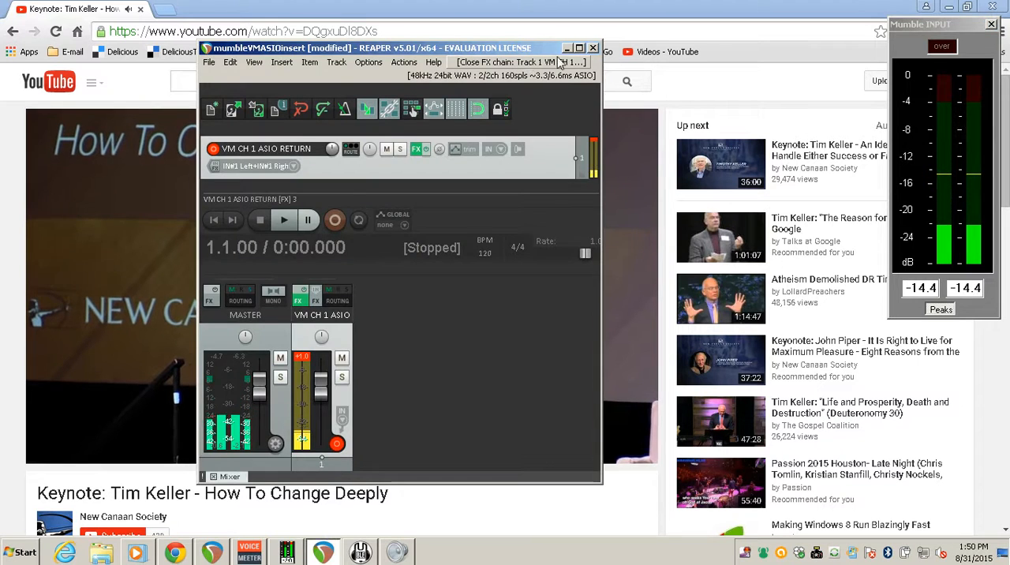
pyautogui.click(566, 47)
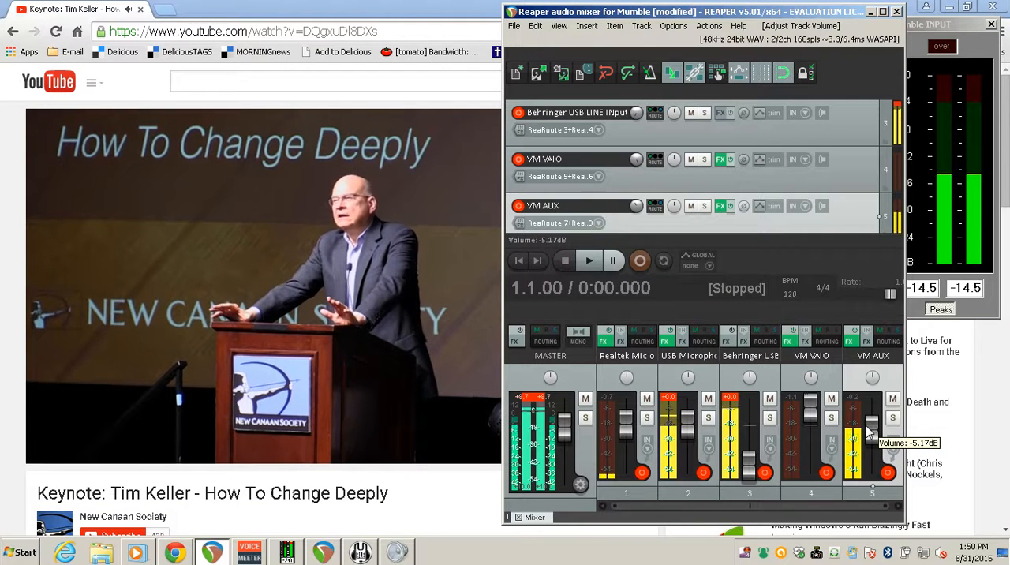
# Lower the VM AUX fader and close its routing window showing the ReaRoute 1/2 output
pyautogui.moveTo(872, 430); pyautogui.dragTo(872, 418)
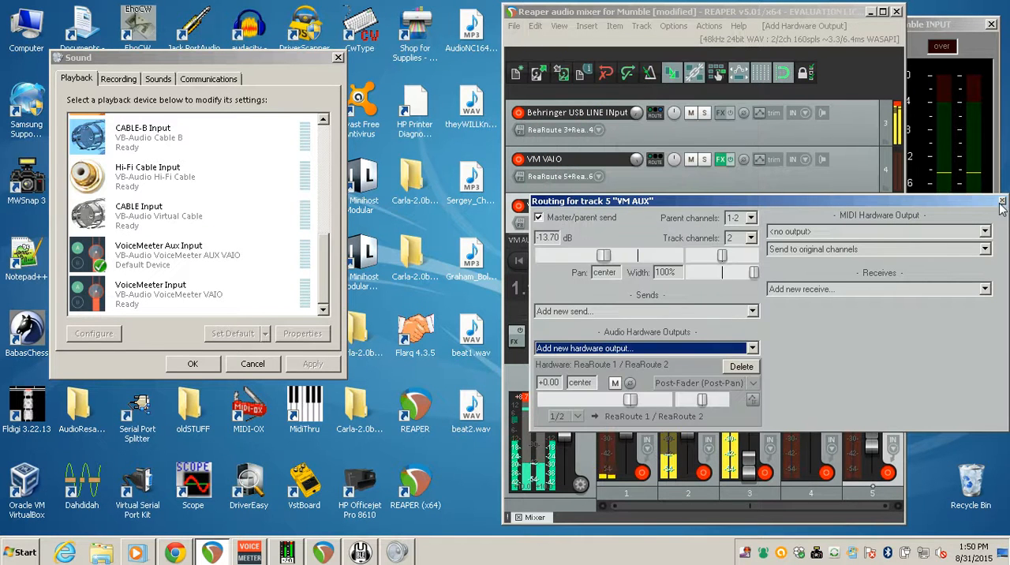
pyautogui.click(1001, 199)
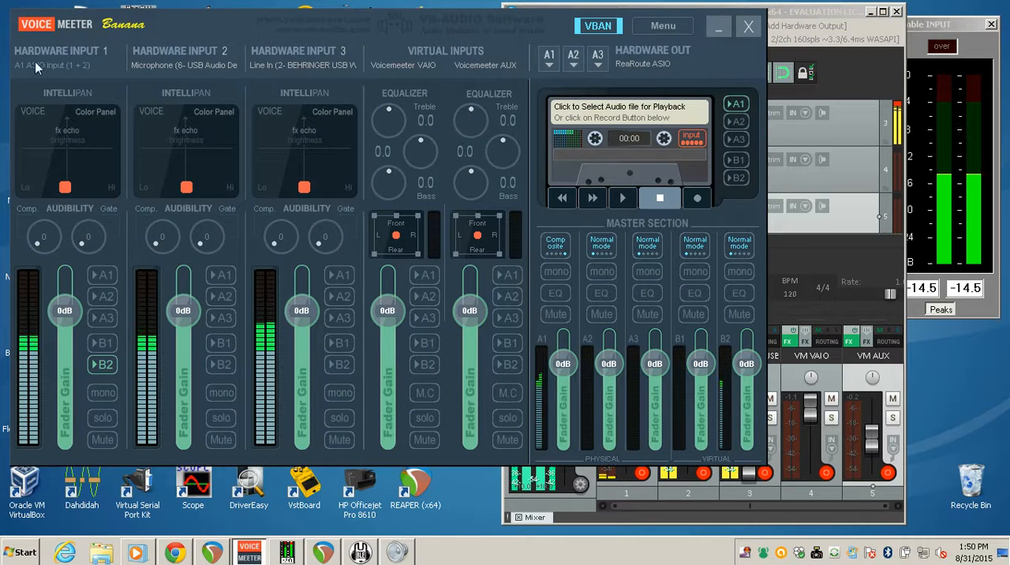
# View Voicemeeter's Hardware Input 1 device choices, then open its Menu
pyautogui.click(61, 65)
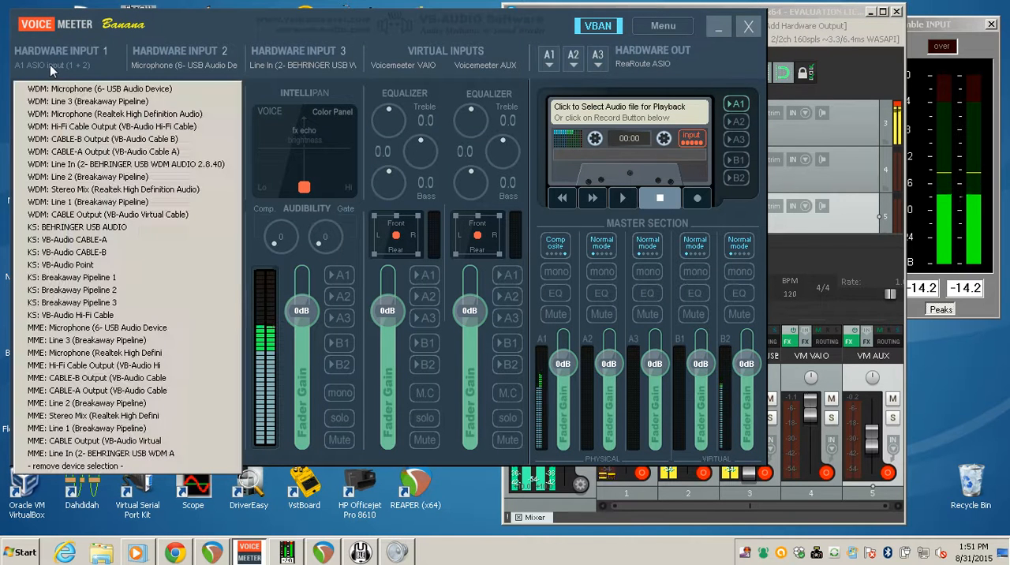
pyautogui.moveTo(63, 264)
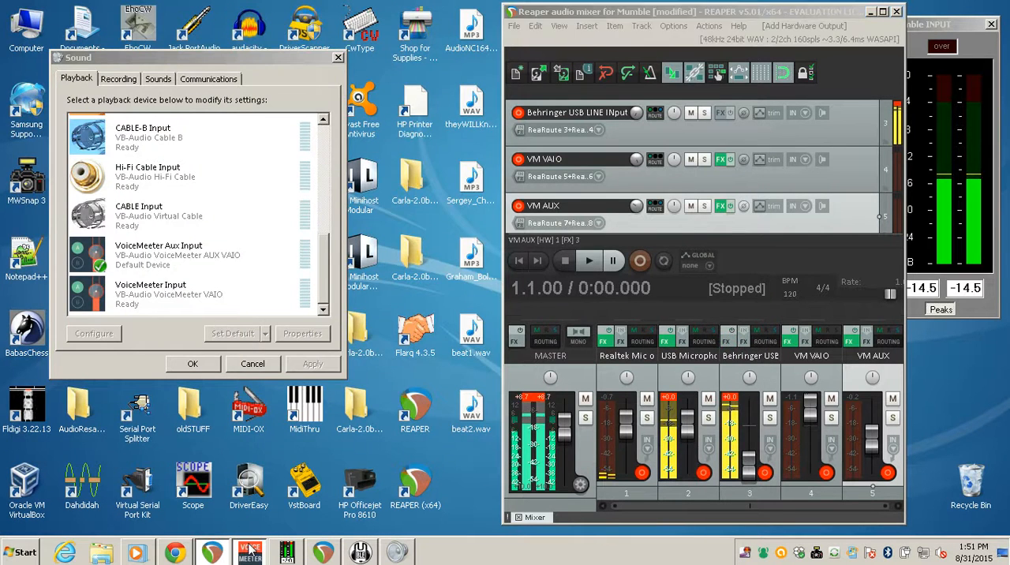
pyautogui.click(661, 26)
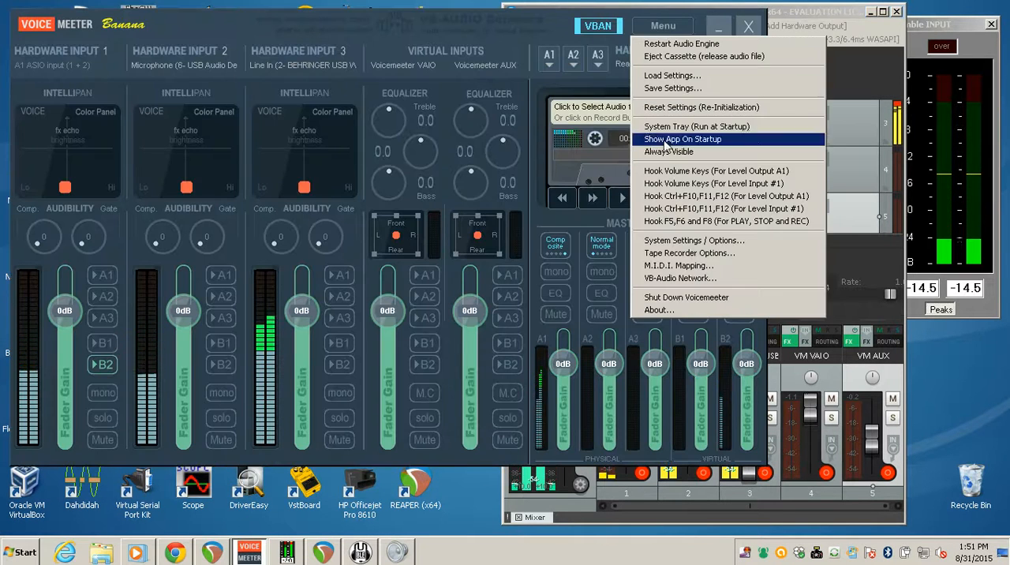
pyautogui.click(693, 239)
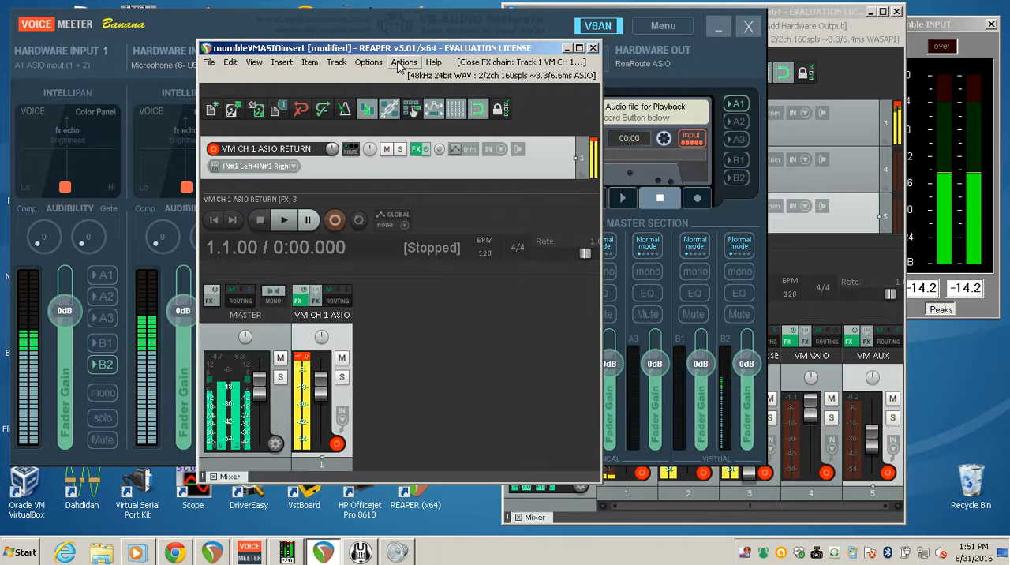
# Confirm in Preferences that the Voicemeeter Insert Virtual ASIO driver is selected, then close them
pyautogui.click(404, 62)
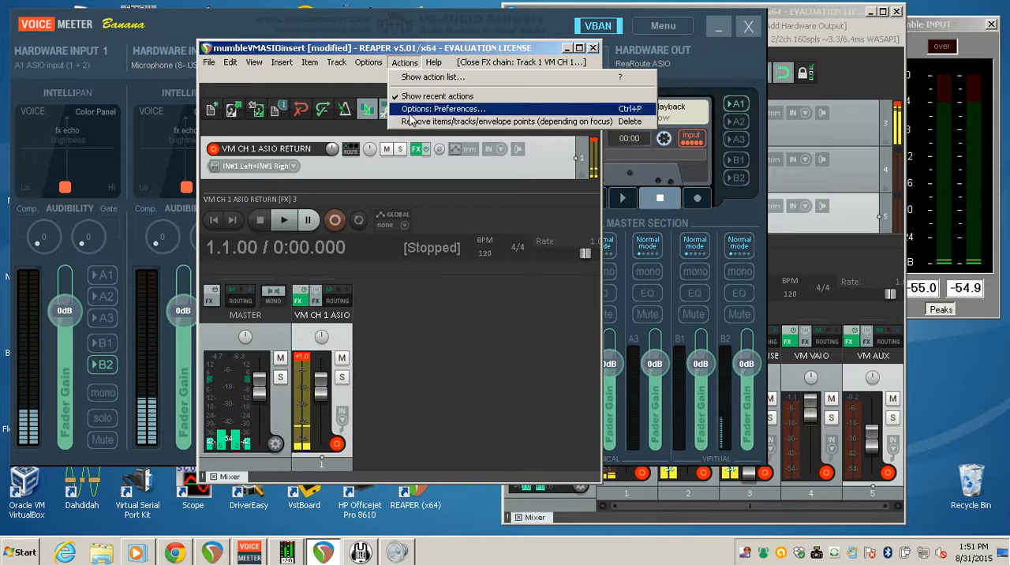
pyautogui.click(368, 62)
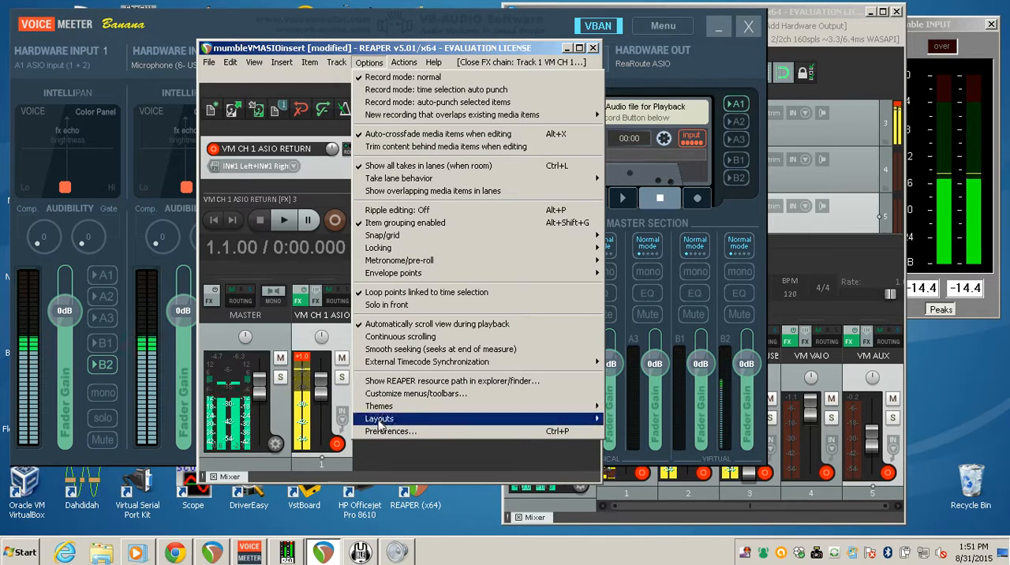
pyautogui.moveTo(391, 431)
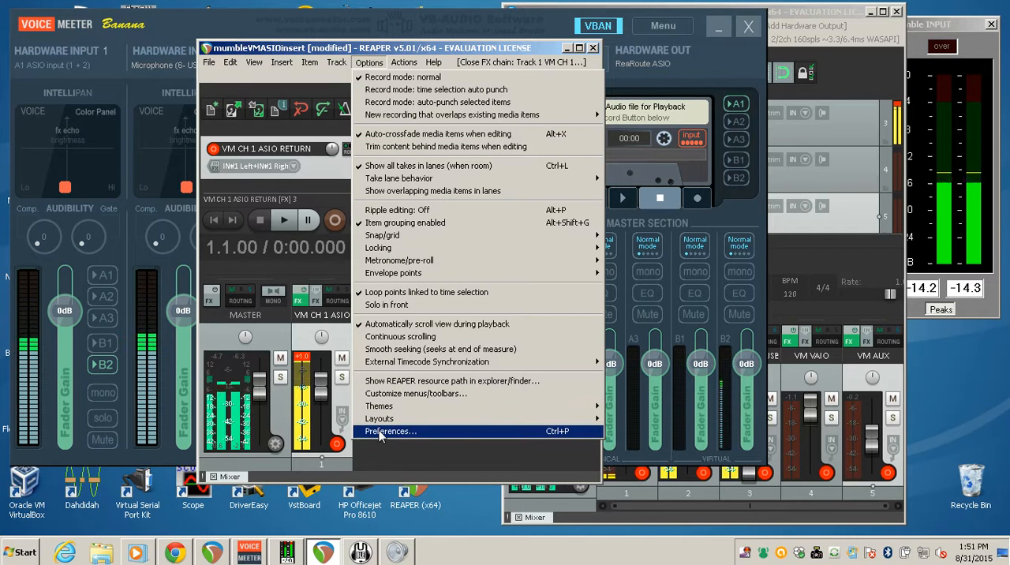
pyautogui.click(391, 431)
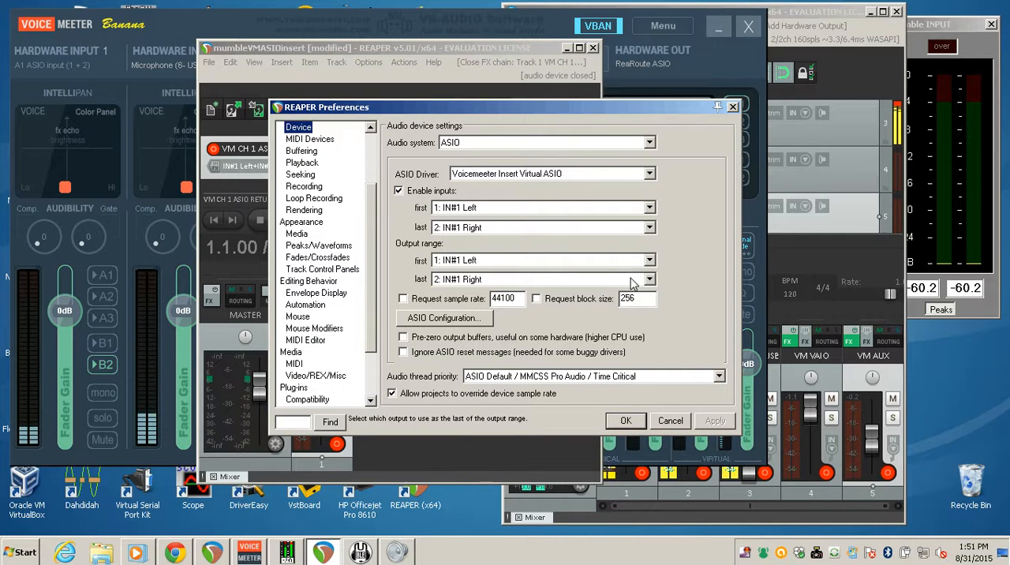
pyautogui.click(625, 419)
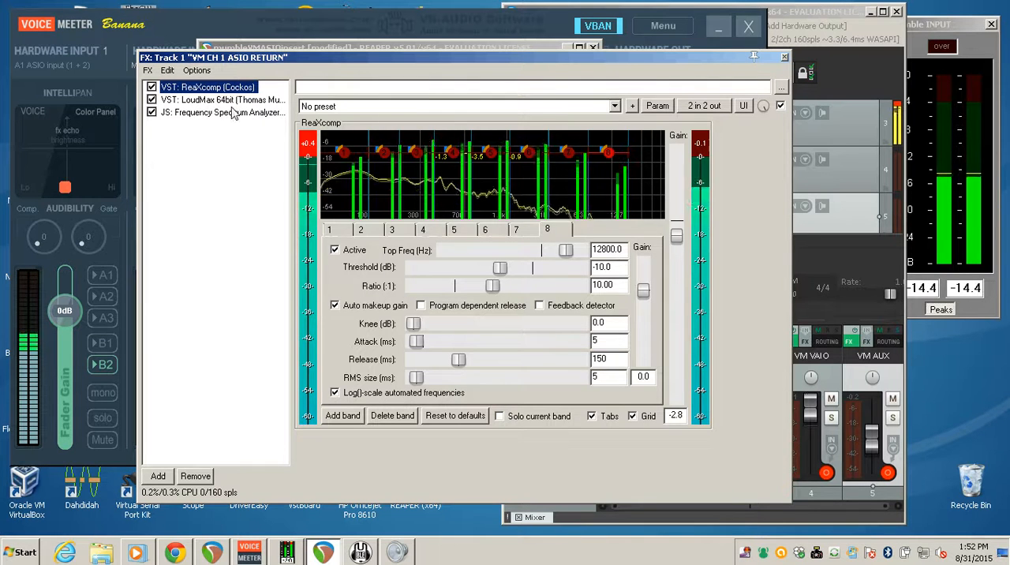
# Show the LoudMax 64bit limiter, set to -24 dB threshold and -14.5 dB output
pyautogui.click(222, 99)
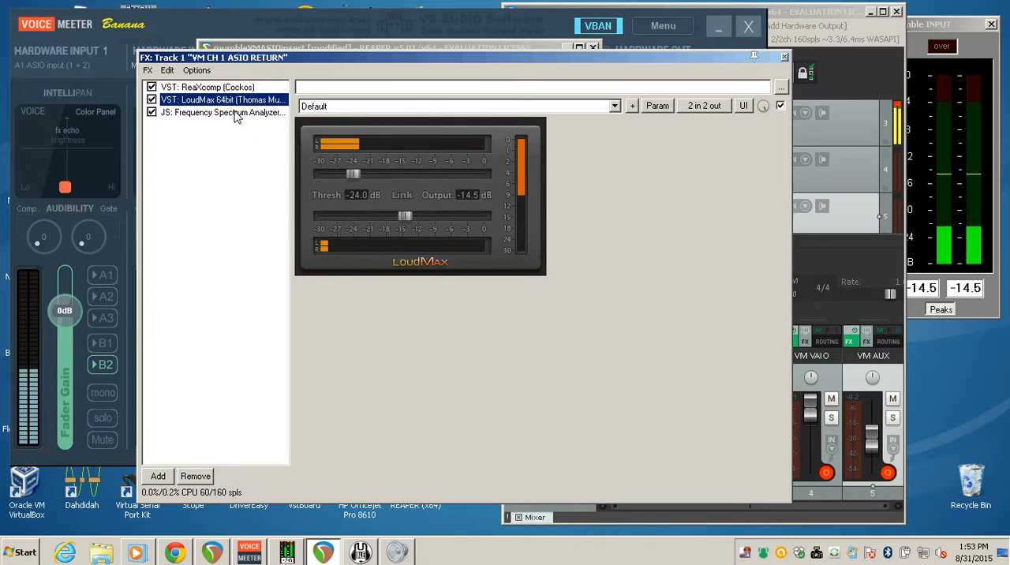
# Bring the 'Reaper audio mixer for Mumble' project window back to the front
pyautogui.click(221, 112)
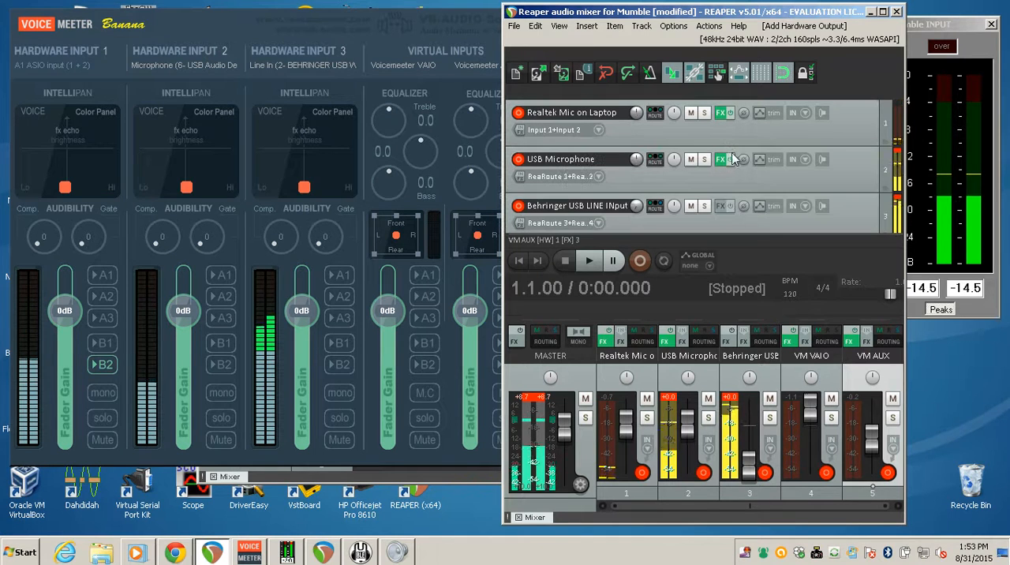
pyautogui.moveTo(720, 159)
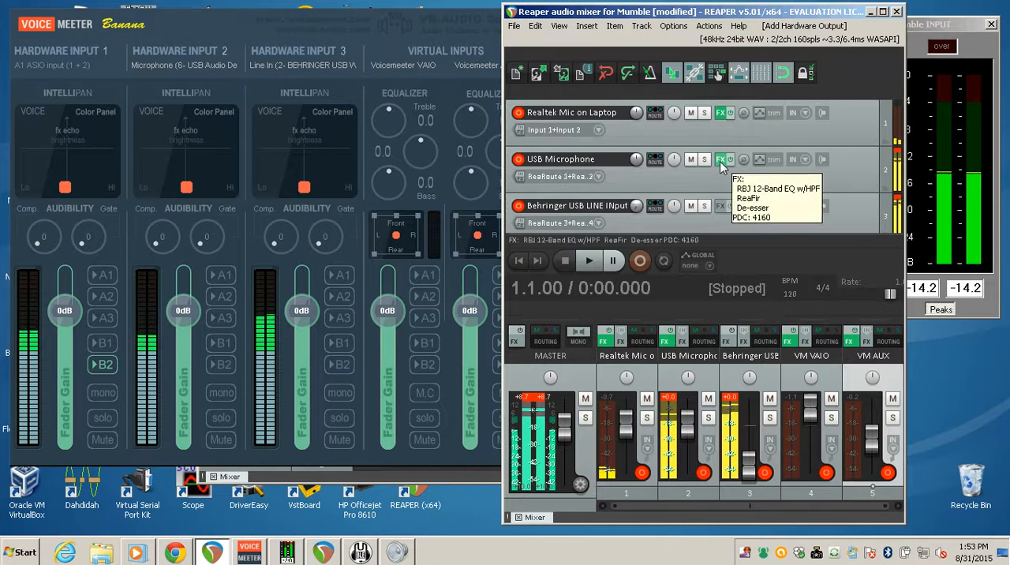
# Review the USB Microphone track's EQ, ReaFir and De-esser chain, bypassing then re-enabling it
pyautogui.click(720, 159)
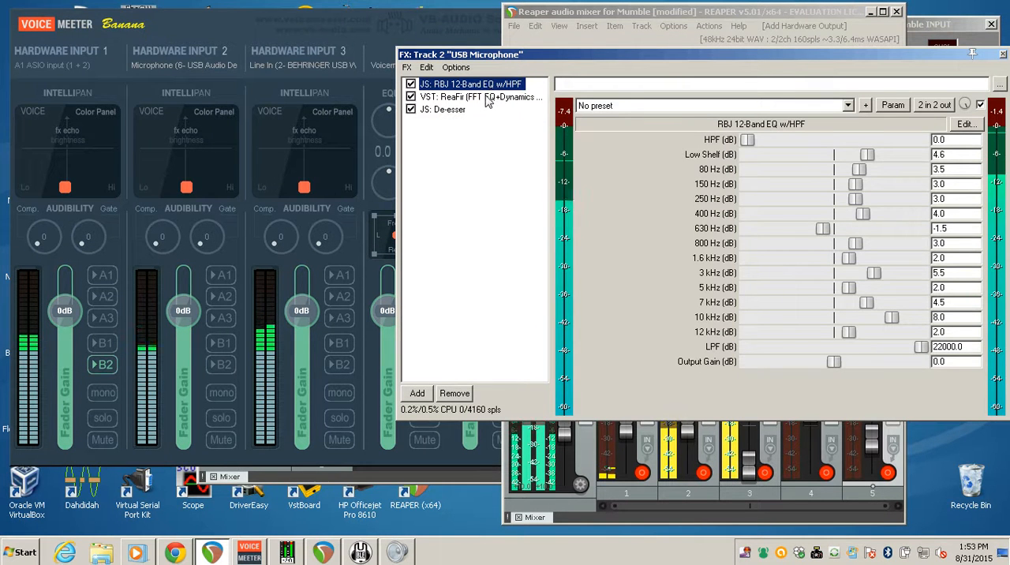
pyautogui.click(480, 97)
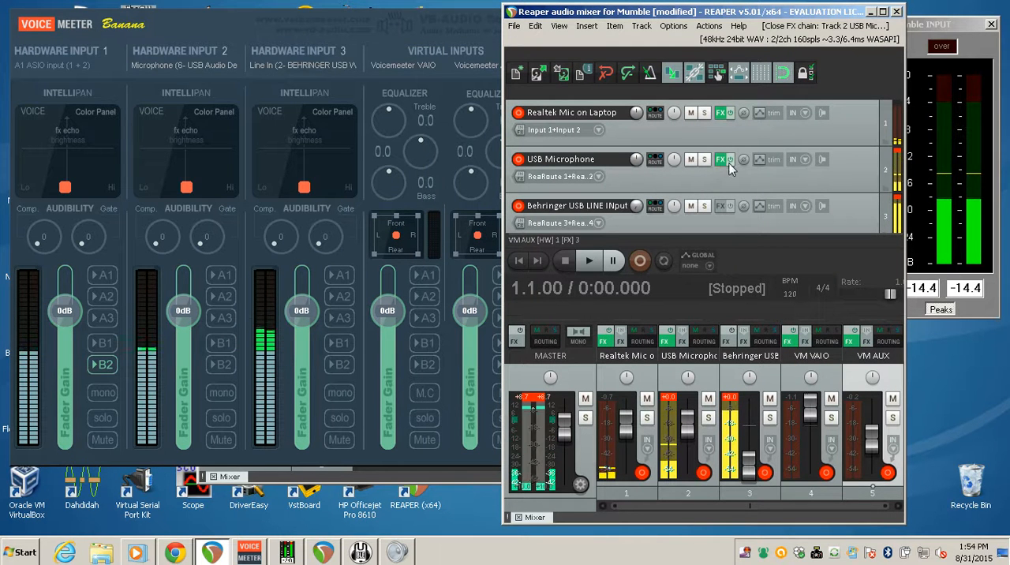
pyautogui.click(720, 159)
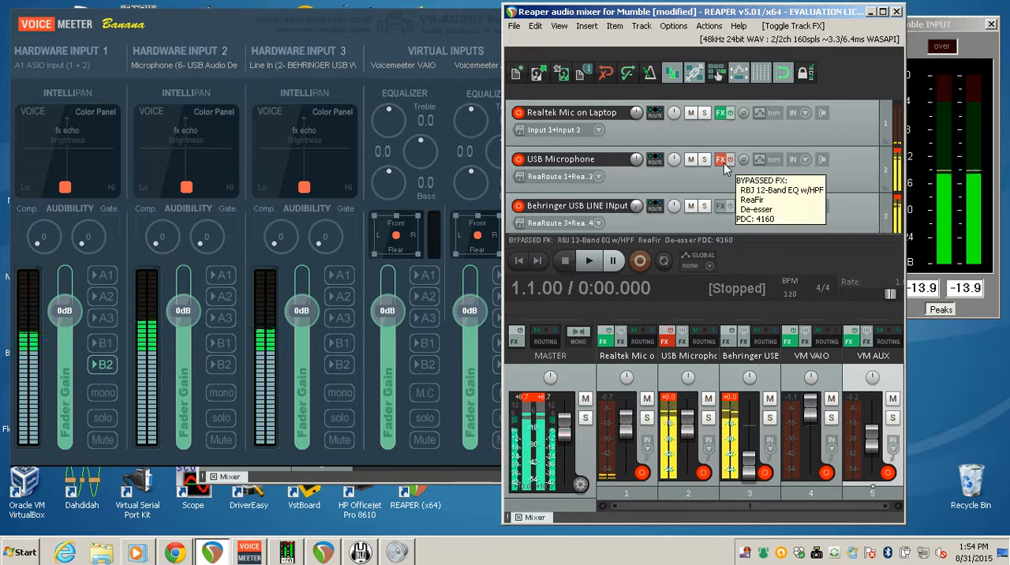
pyautogui.click(720, 158)
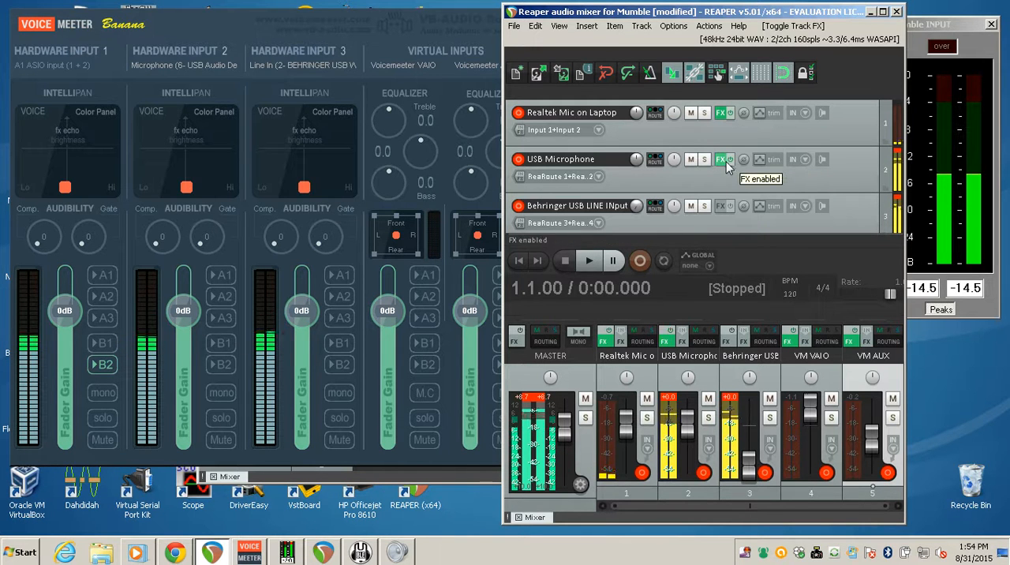
# Pull the Behringer USB LINE INput fader down to about -25.7 dB
pyautogui.scroll(-3)
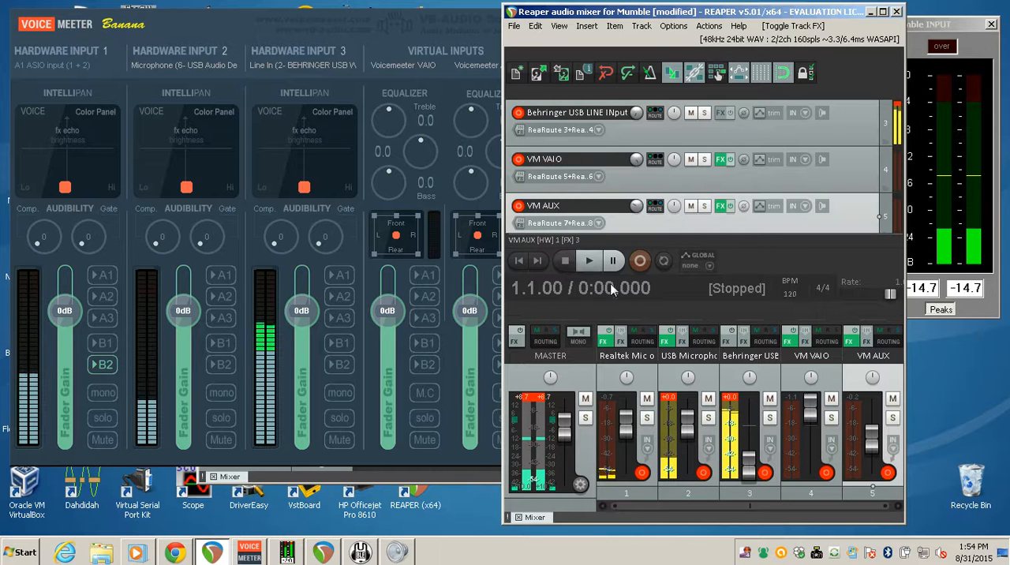
pyautogui.moveTo(748, 410); pyautogui.dragTo(748, 450)
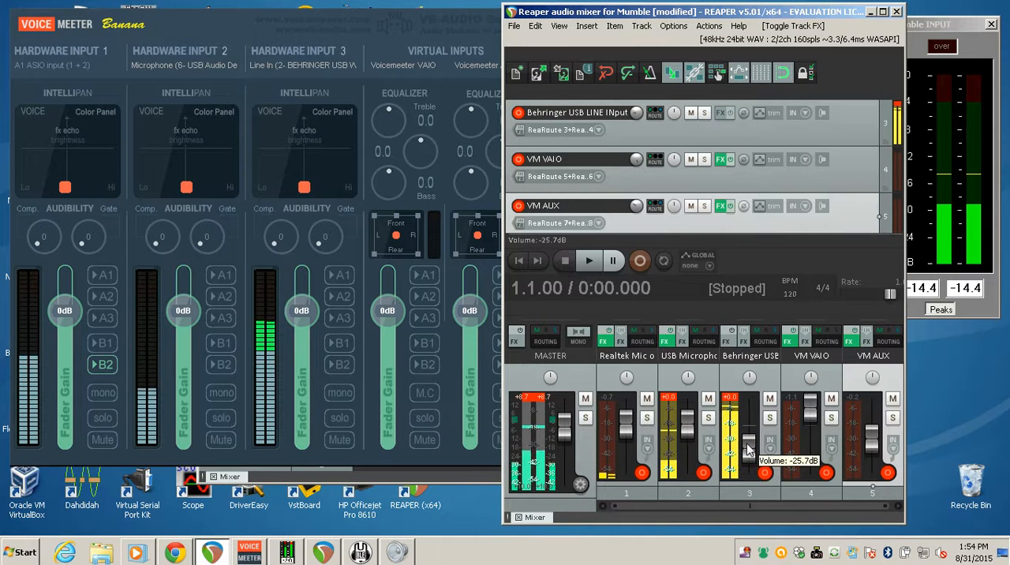
pyautogui.moveTo(750, 438); pyautogui.dragTo(749, 446)
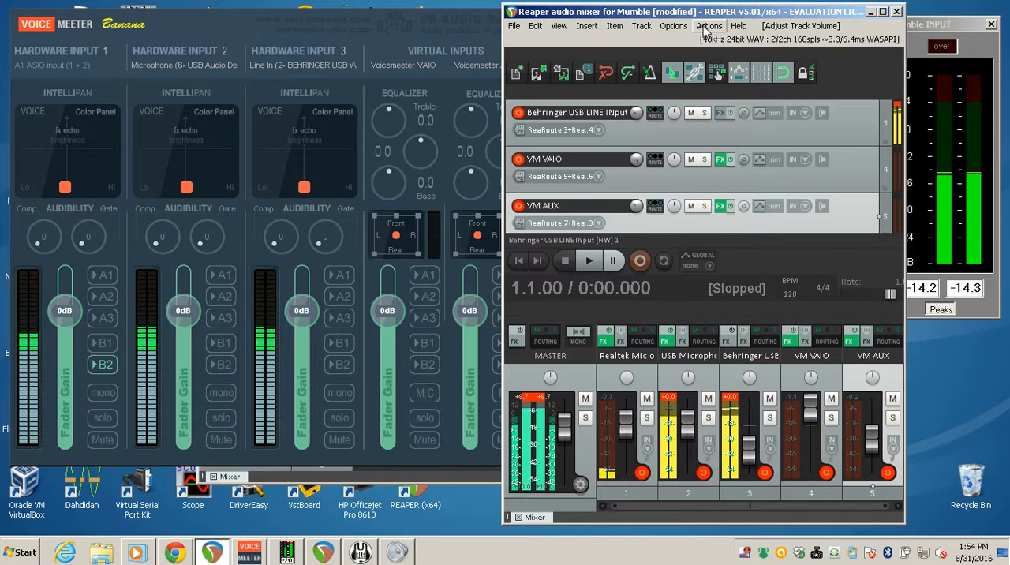
# Check the Device preferences show WASAPI exclusive mode, 48000 Hz, 160-sample blocks, and confirm
pyautogui.click(709, 26)
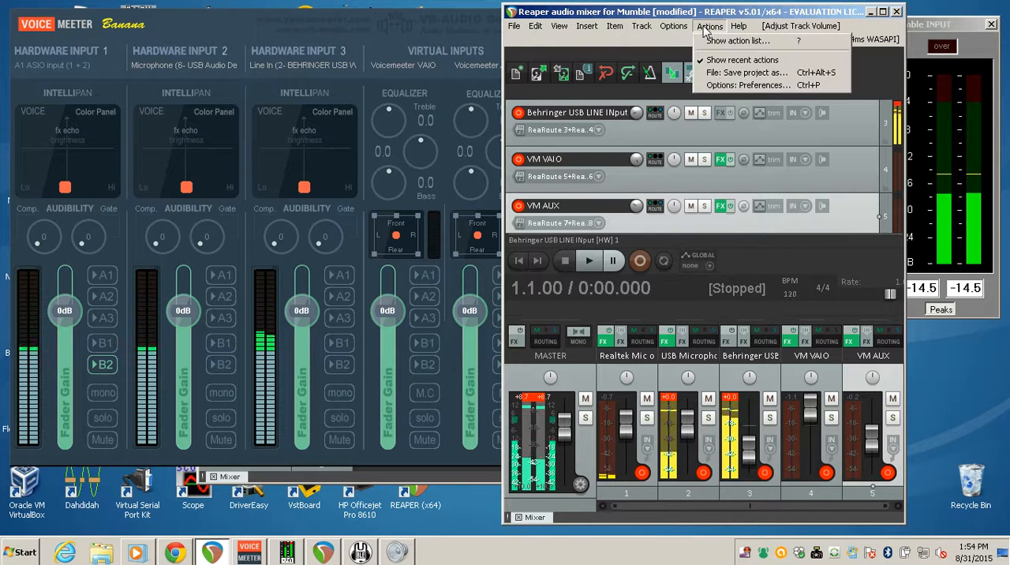
pyautogui.moveTo(747, 85)
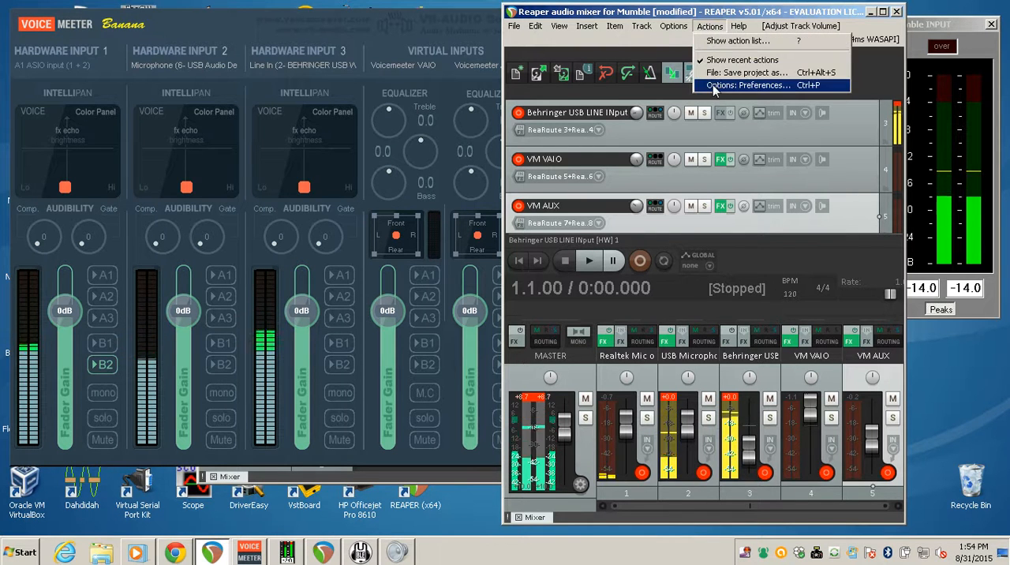
pyautogui.click(749, 85)
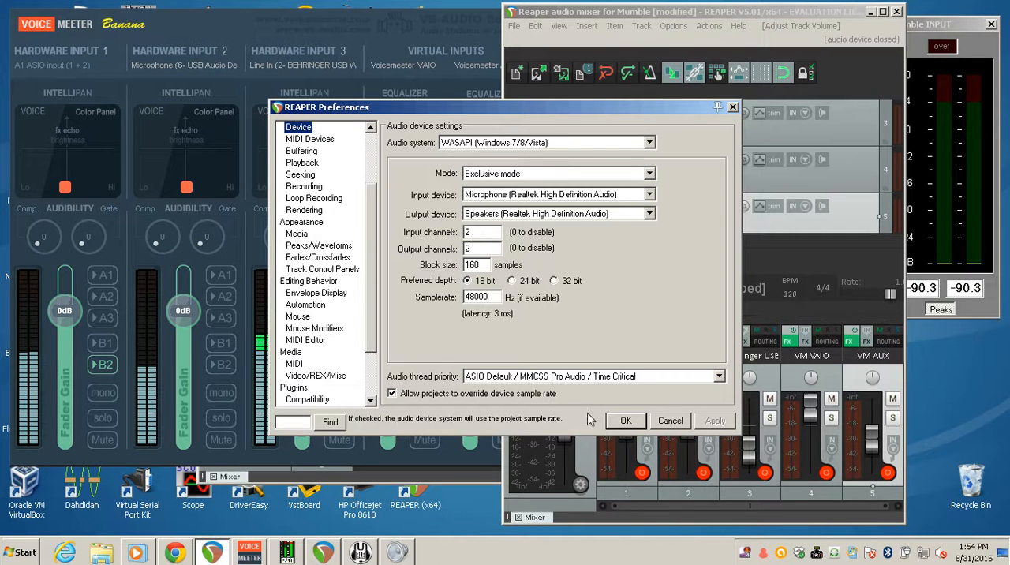
pyautogui.click(624, 420)
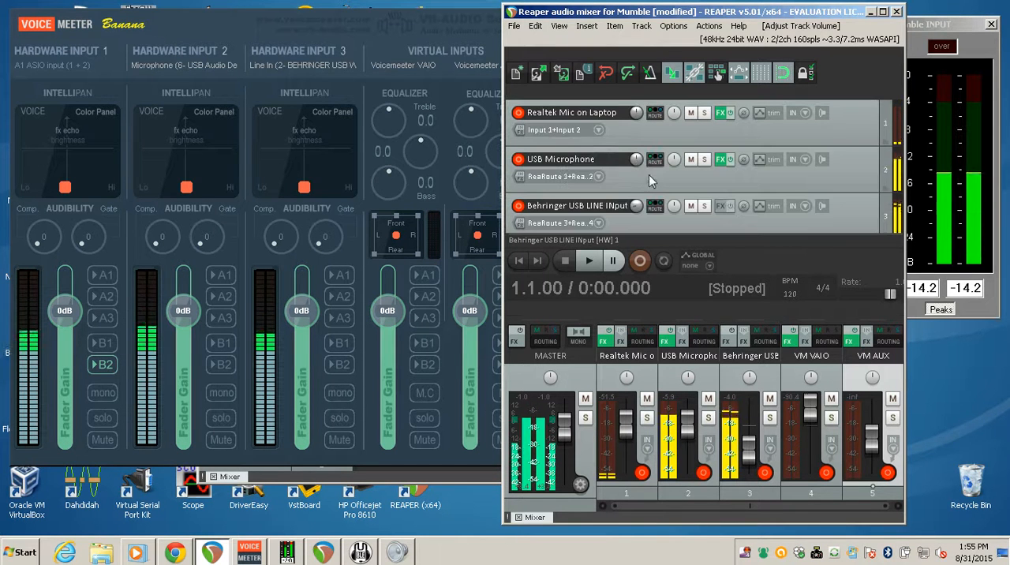
# Scroll the track list down to the Behringer, VM VAIO and VM AUX tracks
pyautogui.scroll(-3)
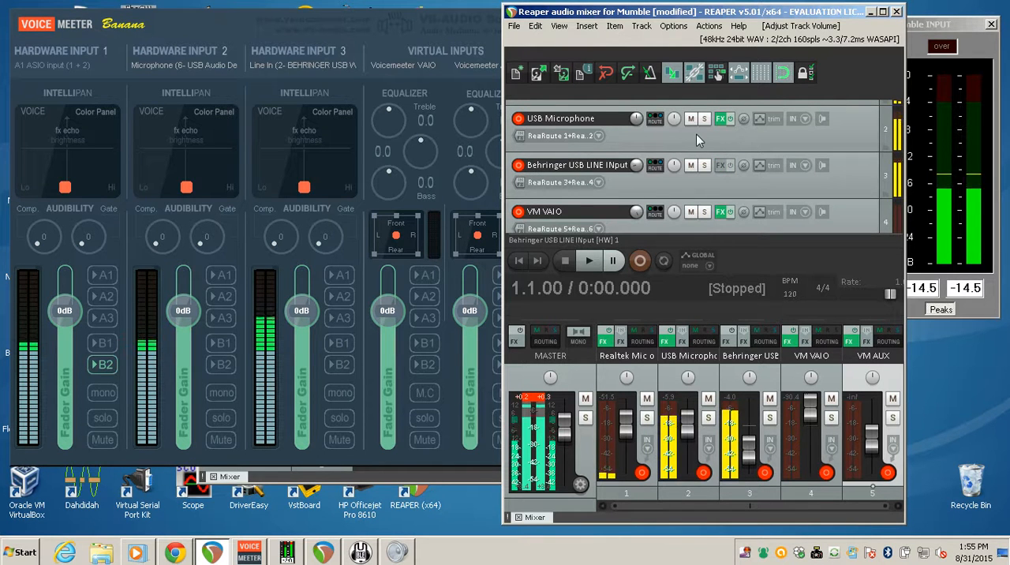
pyautogui.scroll(-3)
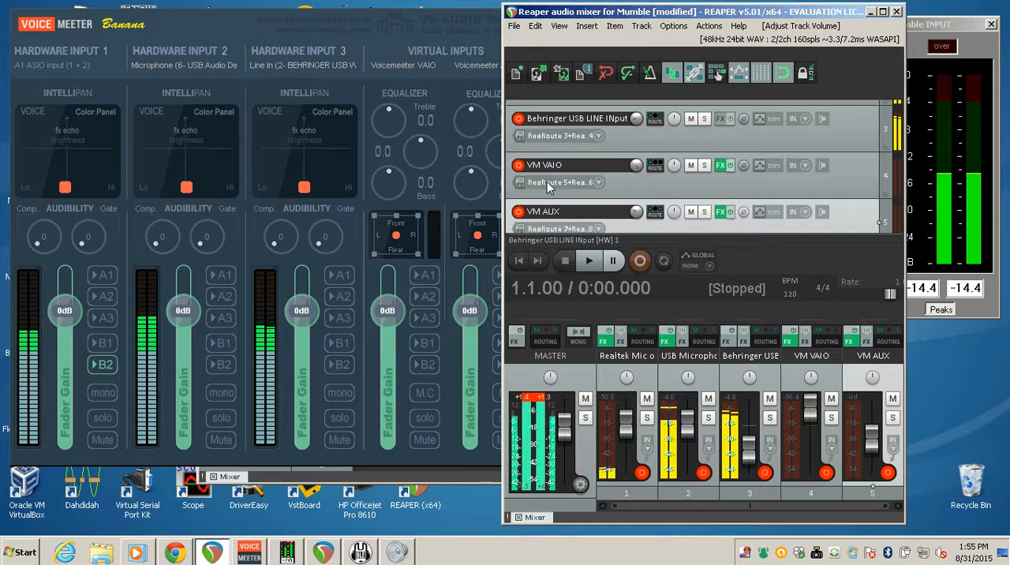
pyautogui.moveTo(588, 189)
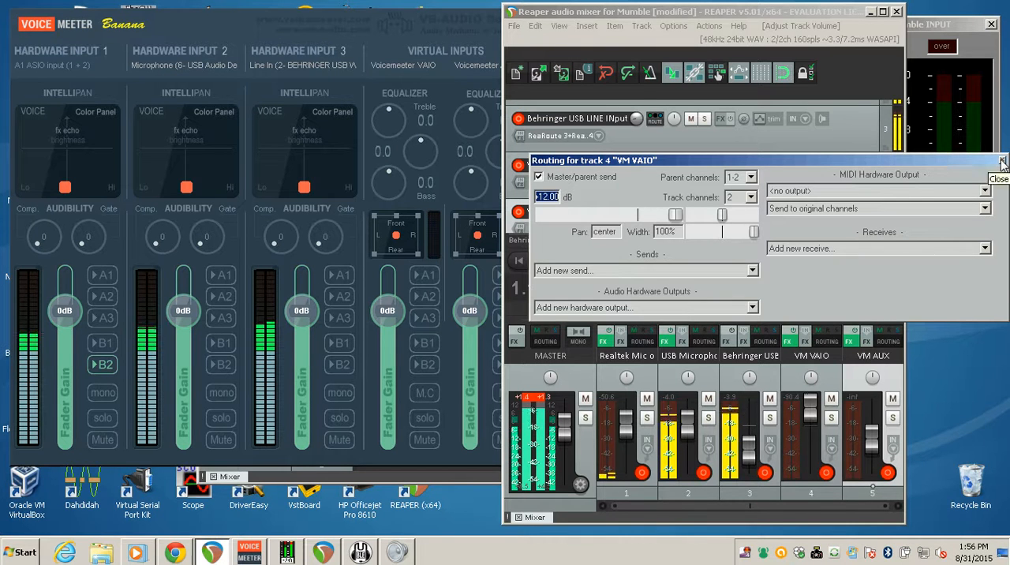
# Close the VM VAIO routing window and open the VM AUX track's routing settings
pyautogui.click(999, 178)
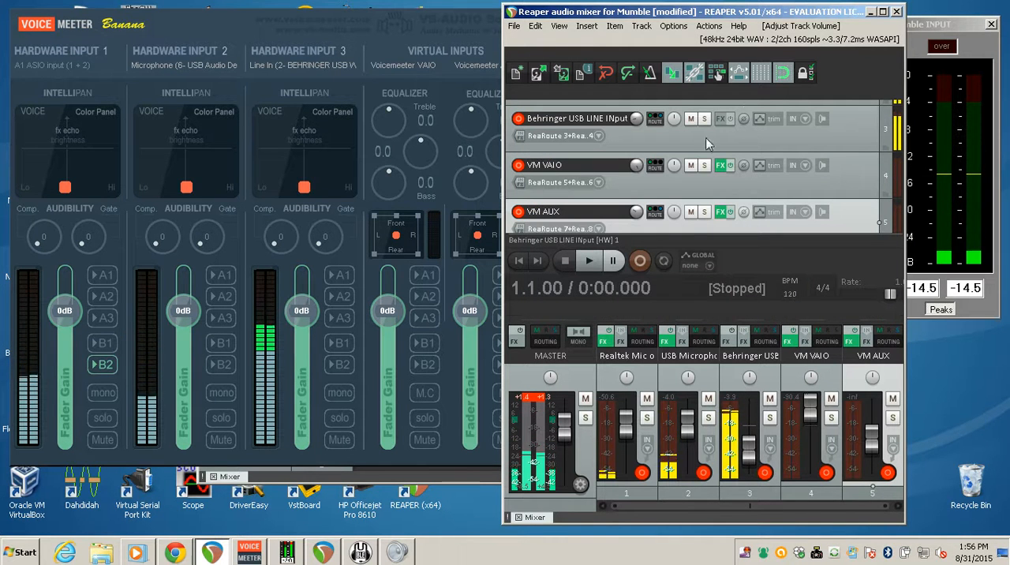
pyautogui.moveTo(609, 189)
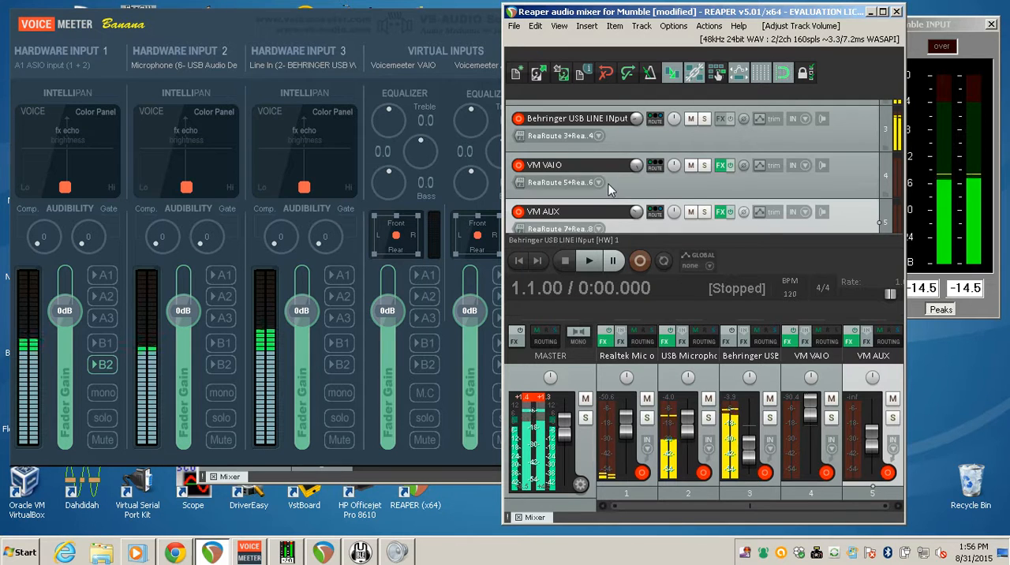
pyautogui.moveTo(636, 187)
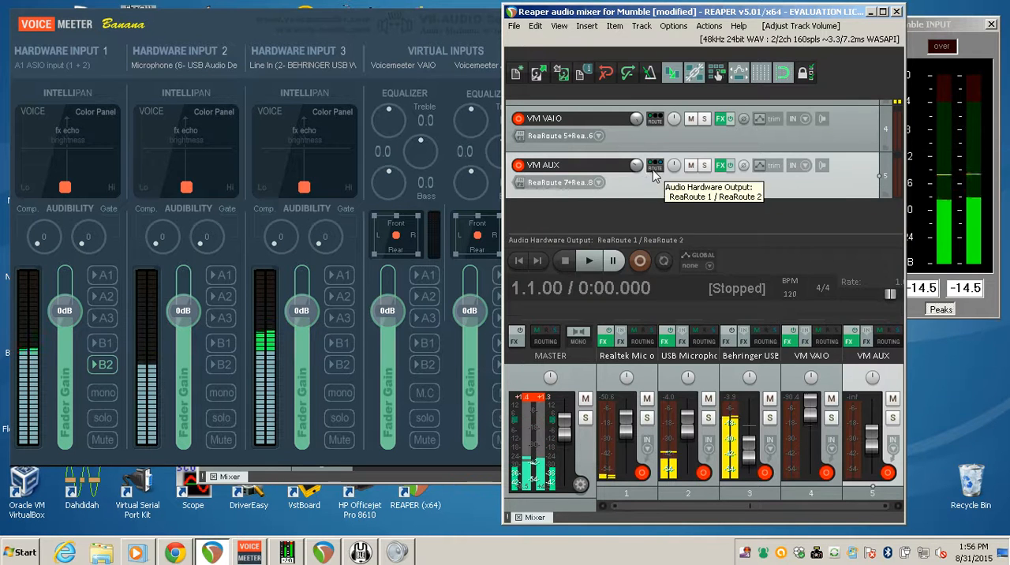
pyautogui.click(655, 165)
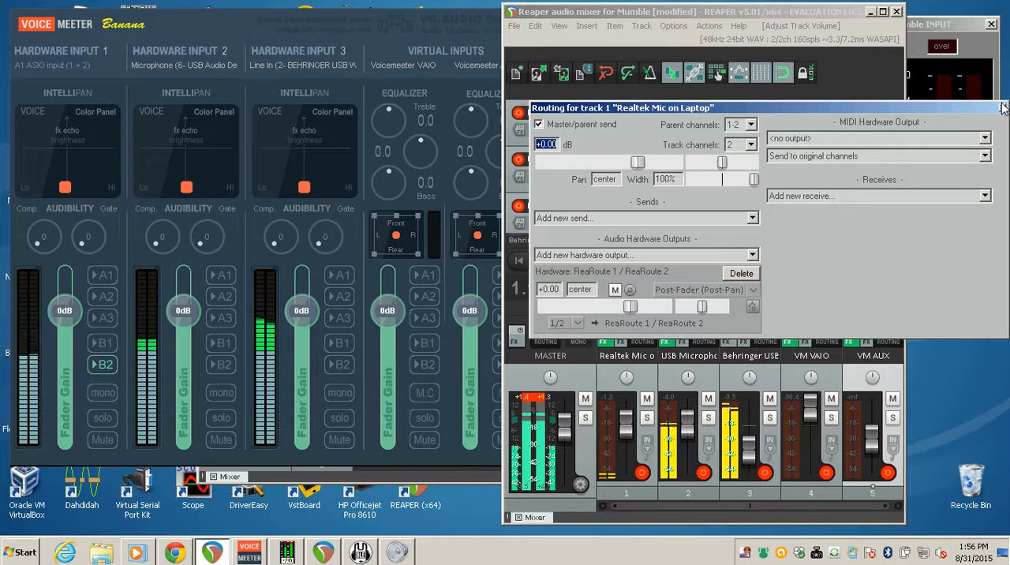
# Close the Realtek Mic routing, review VM VAIO's routing with no hardware output, then close it
pyautogui.click(1003, 108)
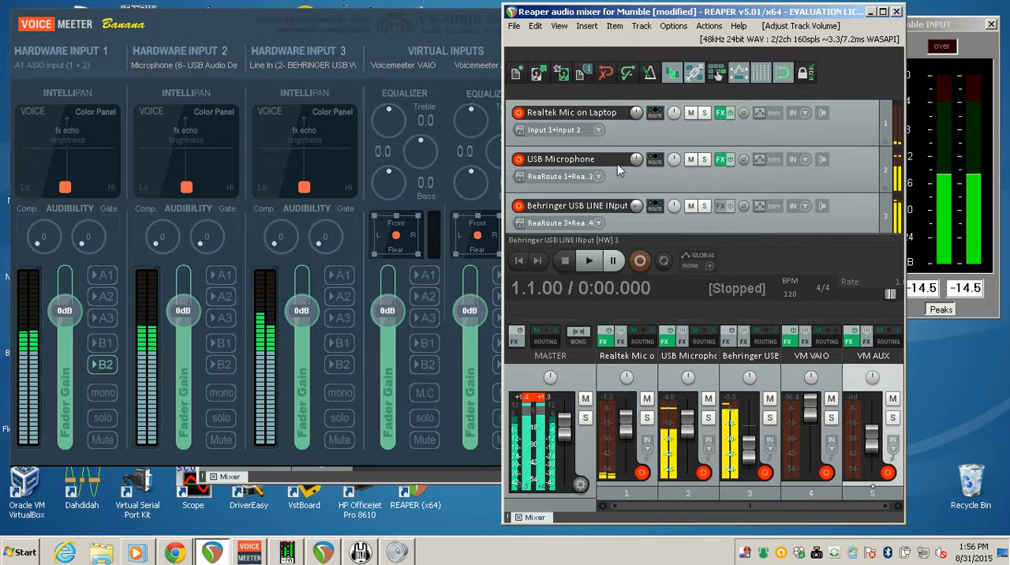
pyautogui.click(655, 160)
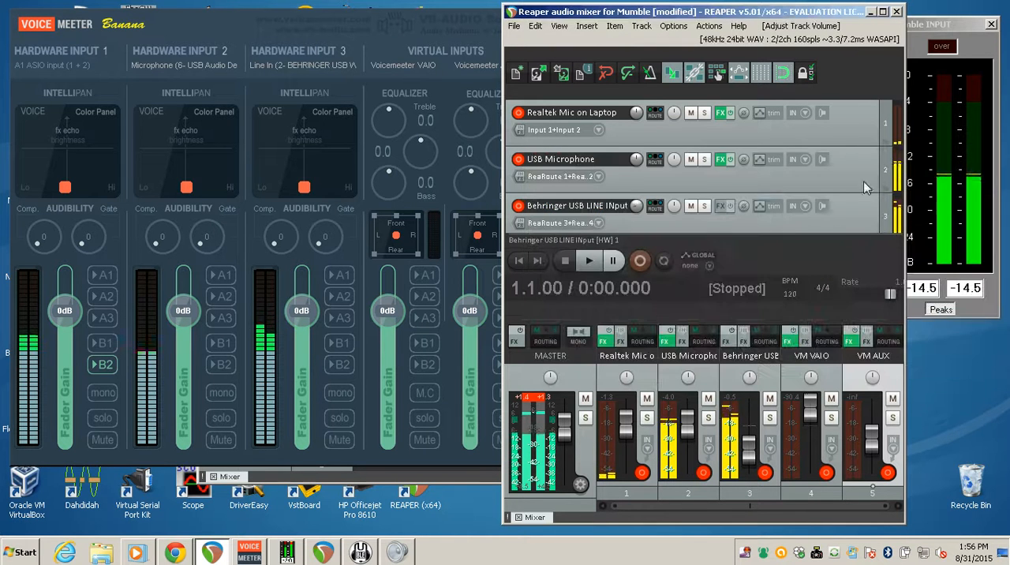
pyautogui.click(642, 206)
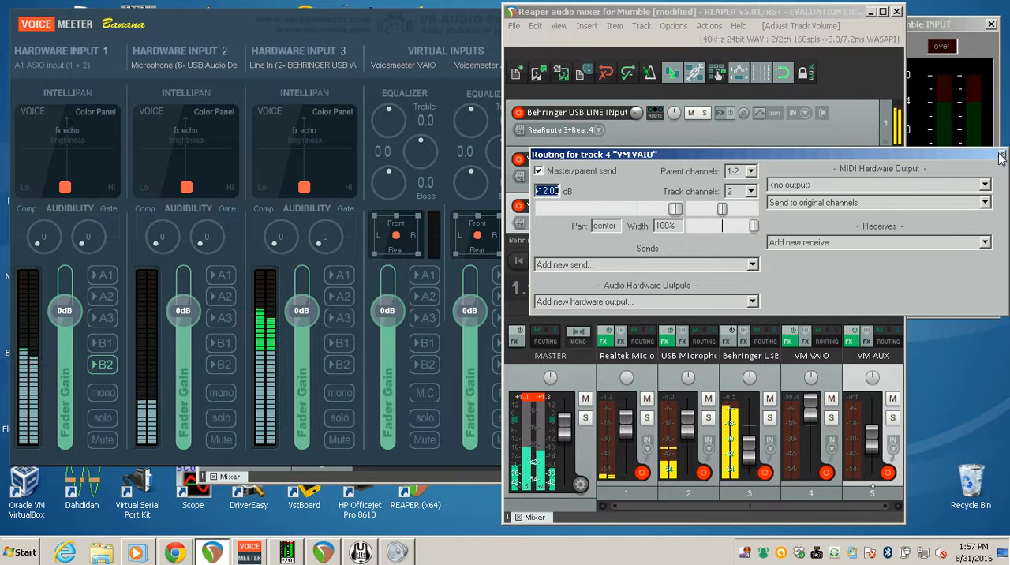
pyautogui.click(1001, 155)
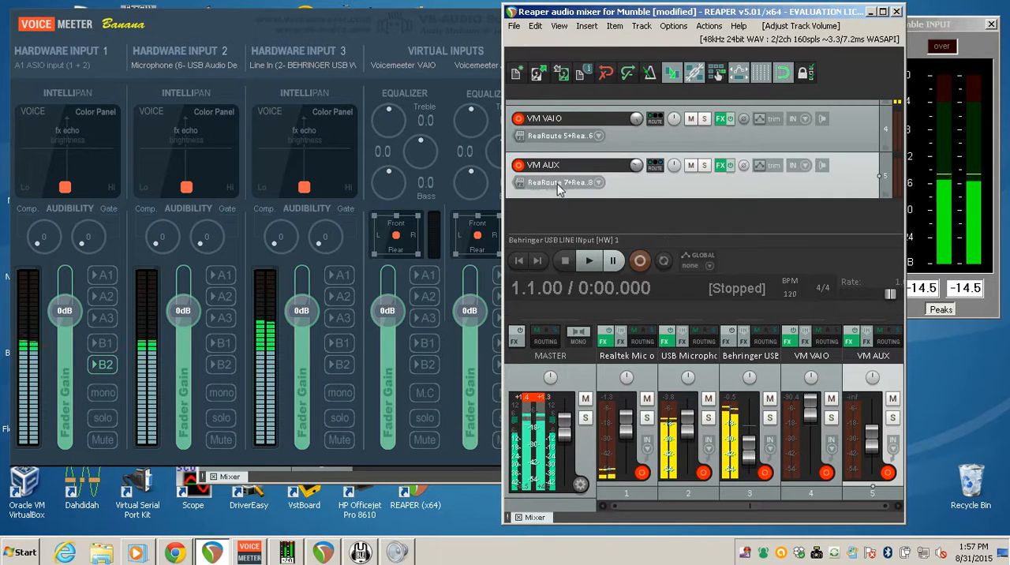
pyautogui.click(720, 165)
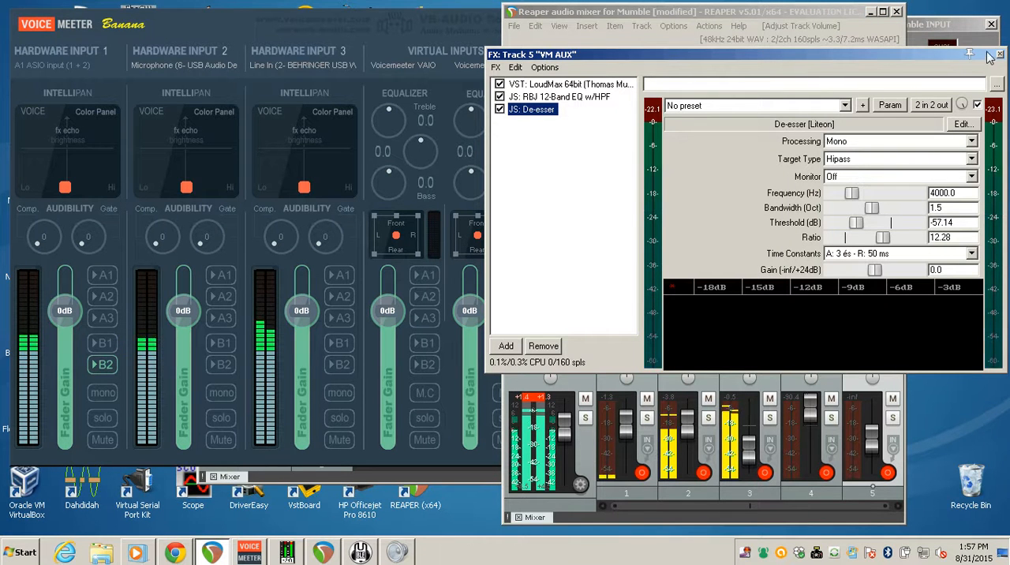
pyautogui.click(971, 55)
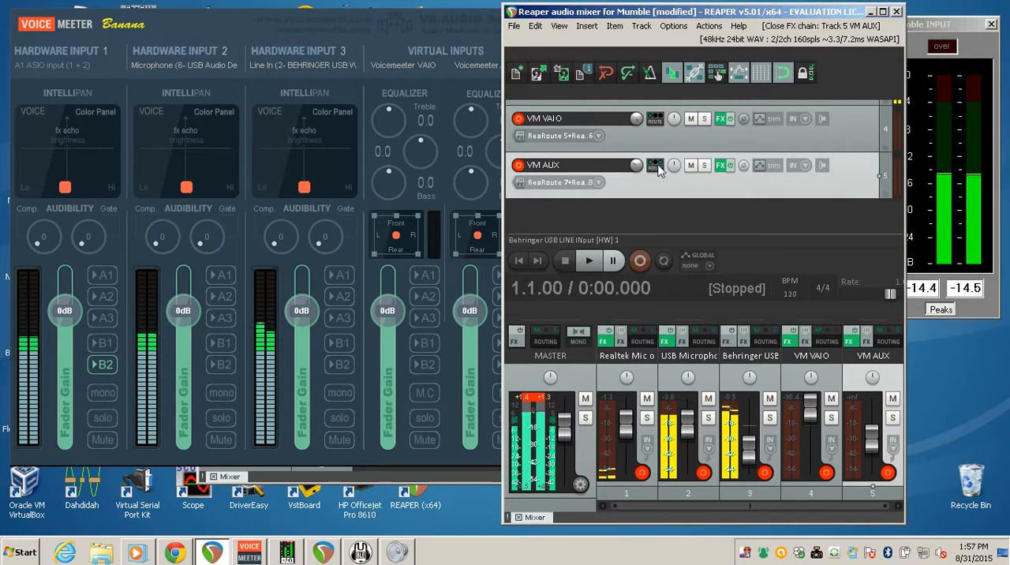
pyautogui.click(655, 164)
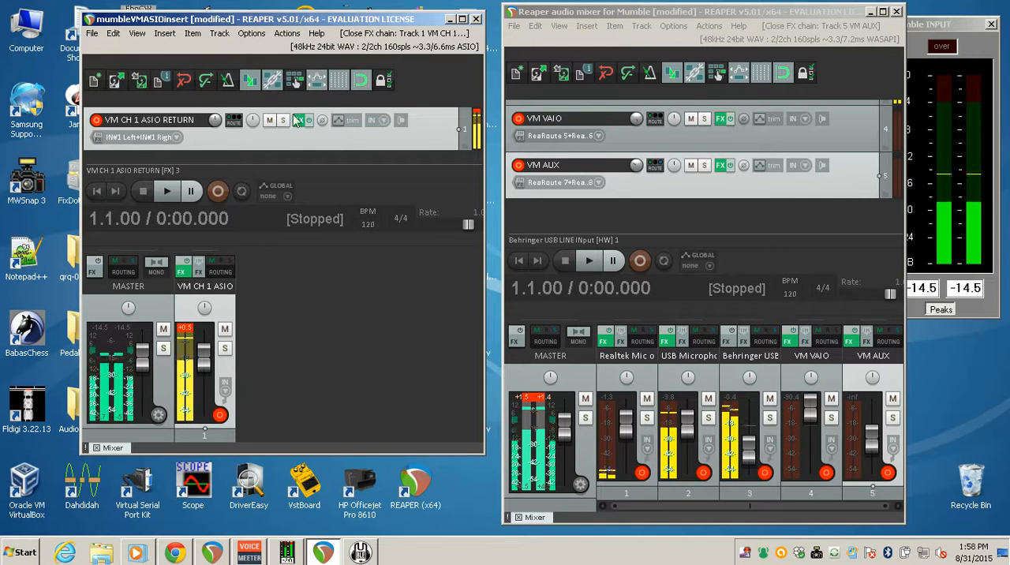
pyautogui.moveTo(213, 154)
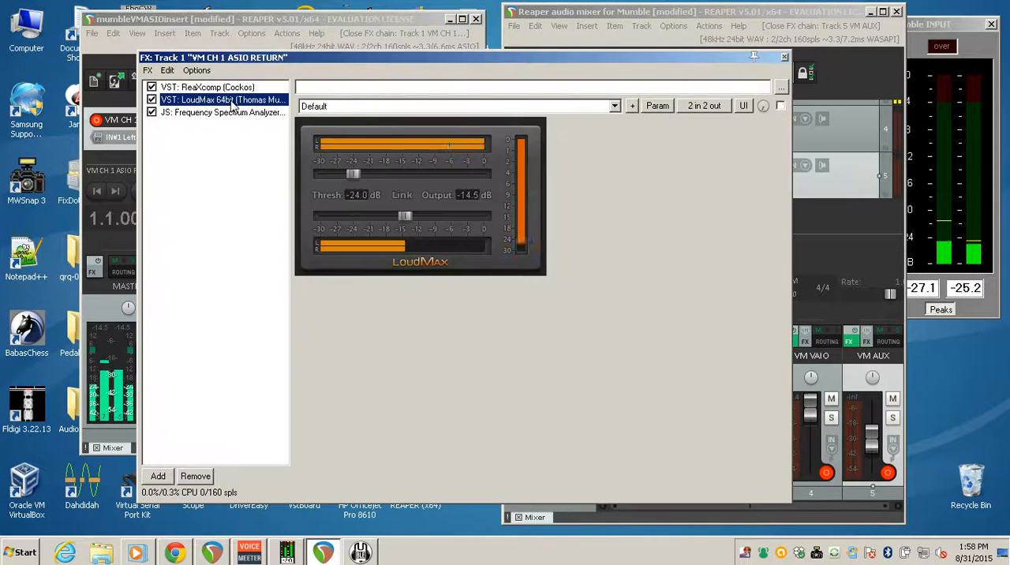
# Show the ReaXcomp compressor settings in the VM CH 1 ASIO RETURN chain, then close it
pyautogui.click(207, 87)
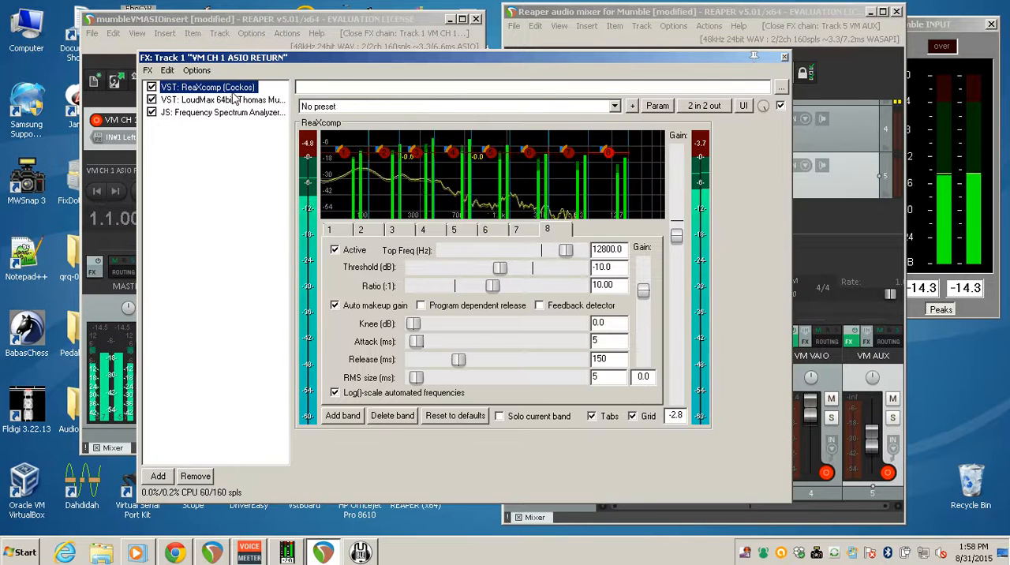
pyautogui.click(784, 57)
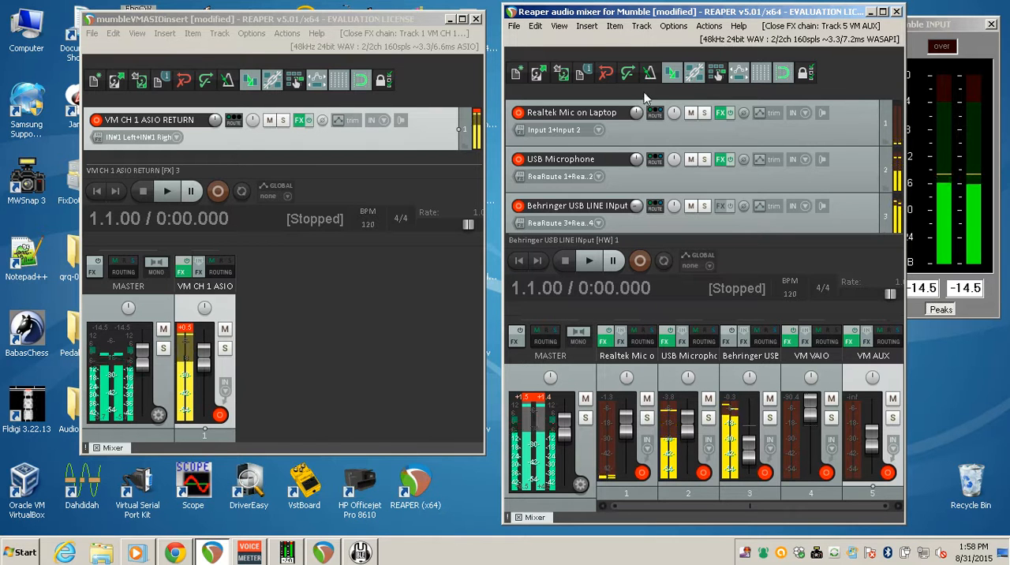
pyautogui.scroll(-3)
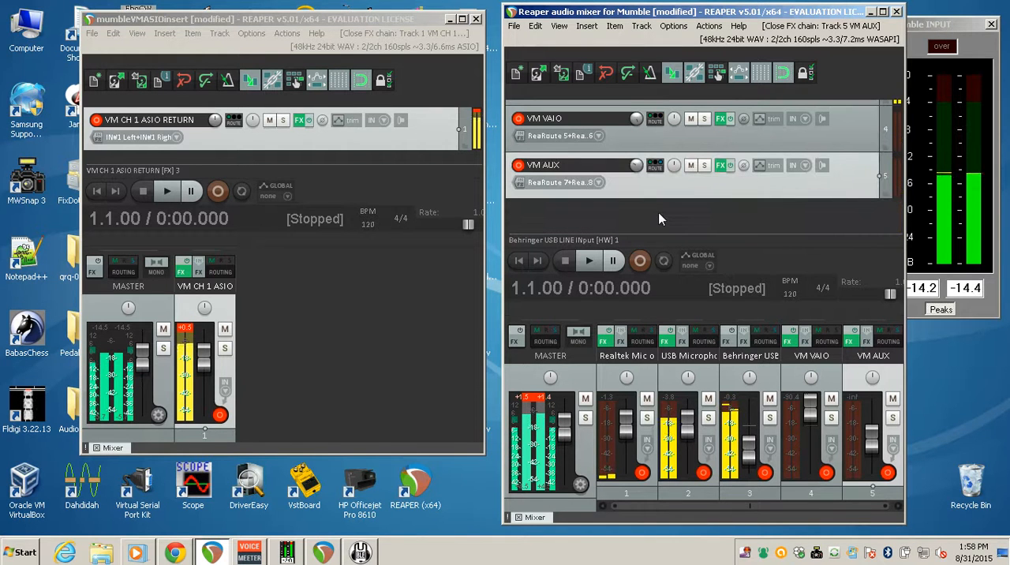